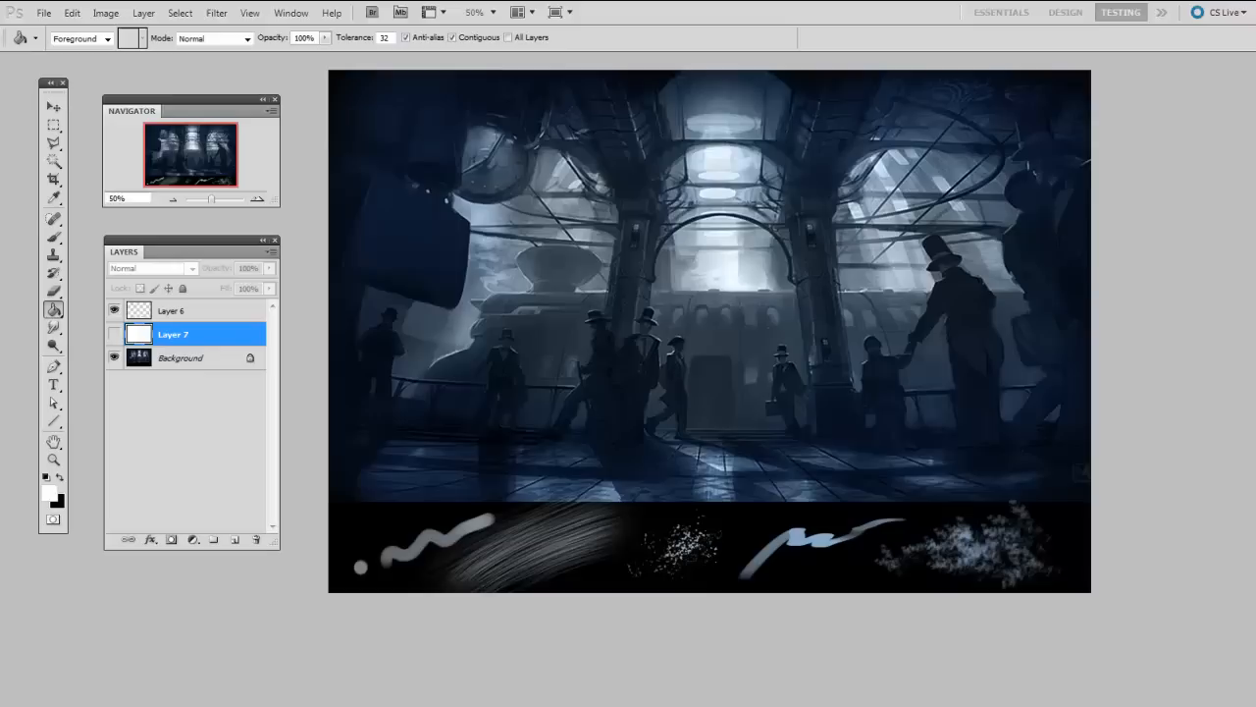
Pick the Brush tool and paint a first hard test stroke near the canvas's left side
click(45, 212)
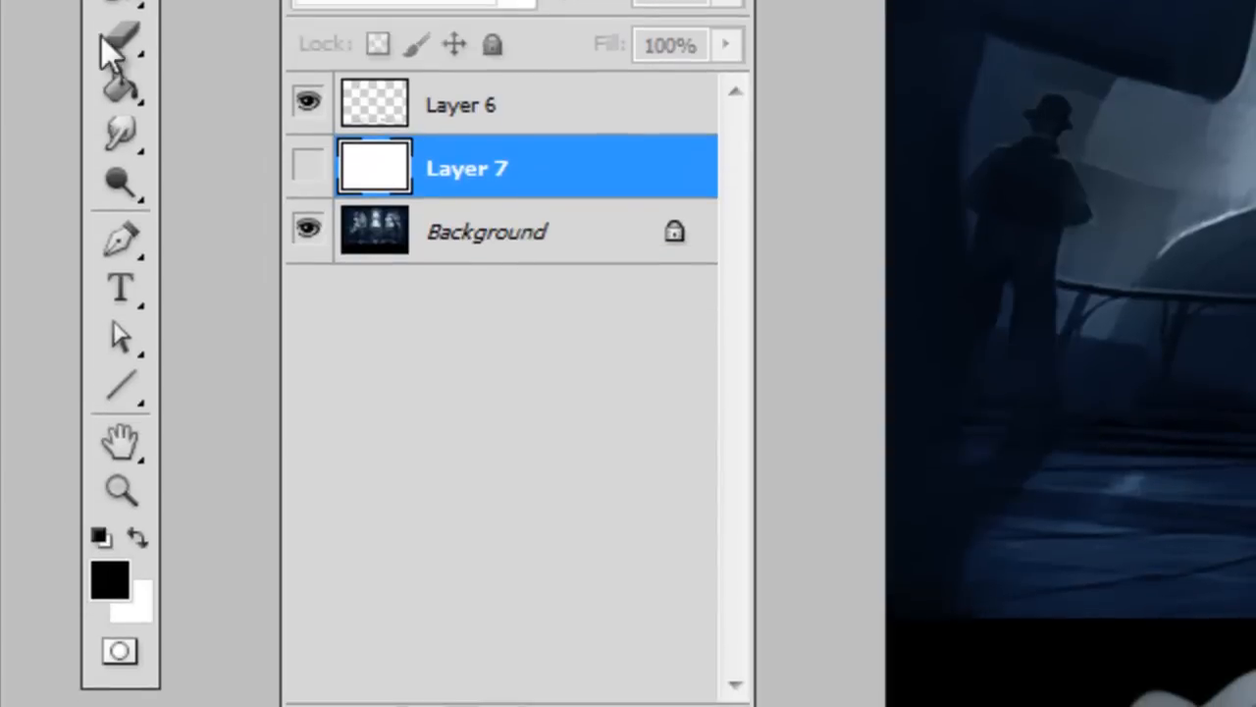
click(119, 239)
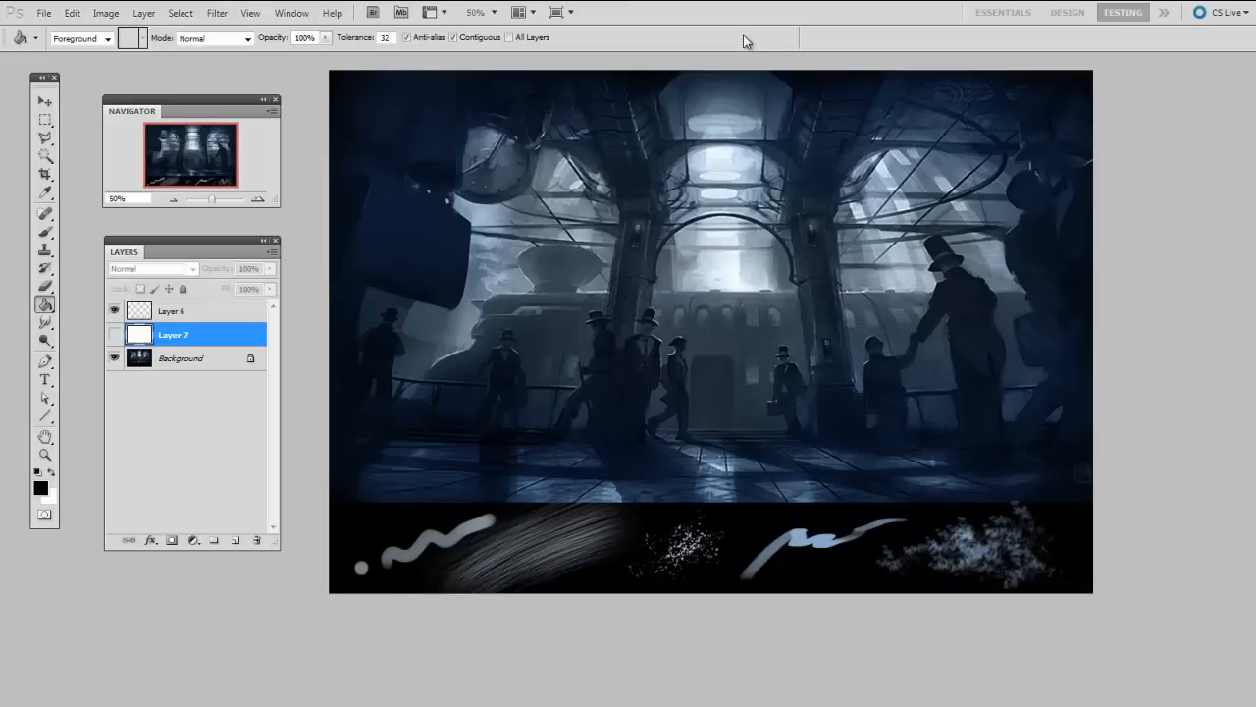
mouse_move(591, 205)
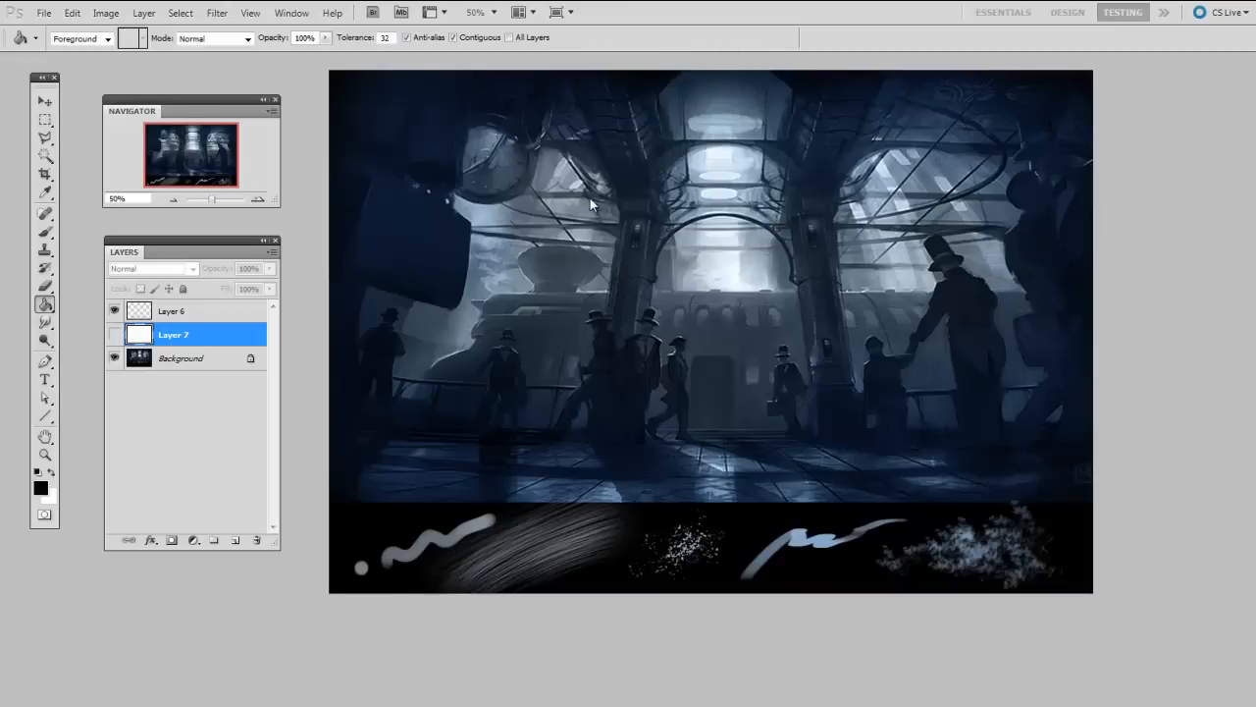
mouse_move(253, 133)
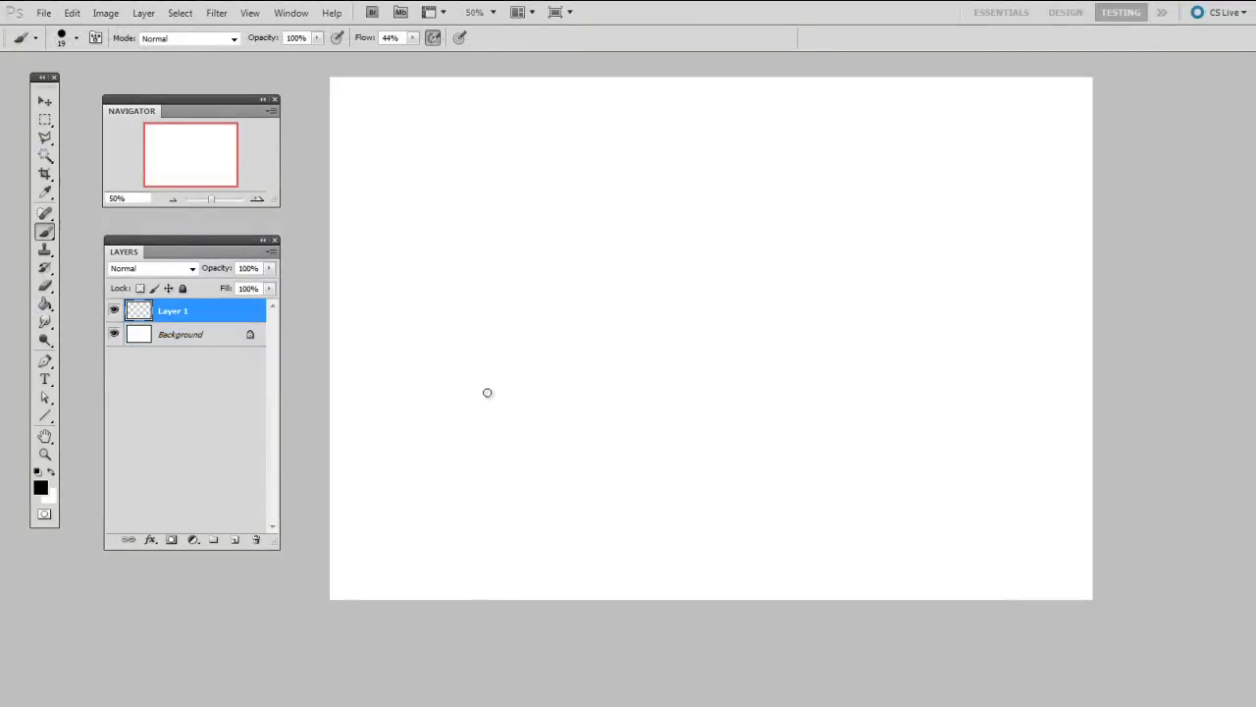
mouse_move(534, 352)
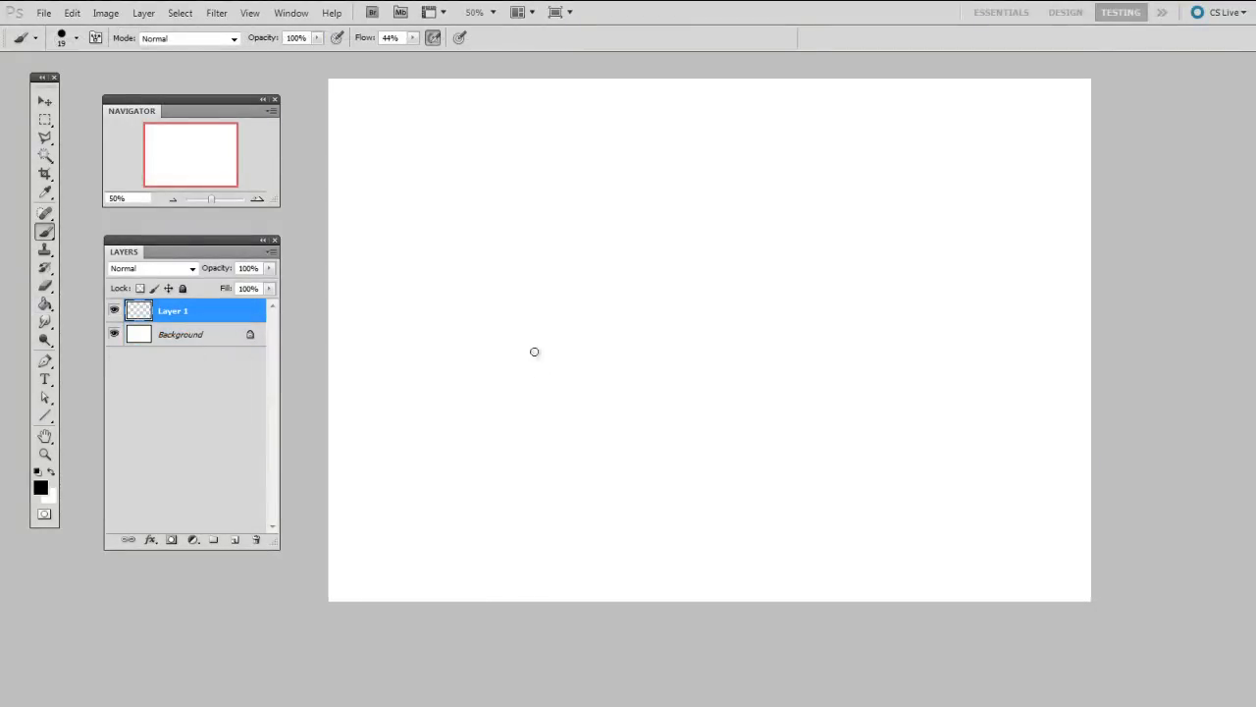
mouse_move(398, 171)
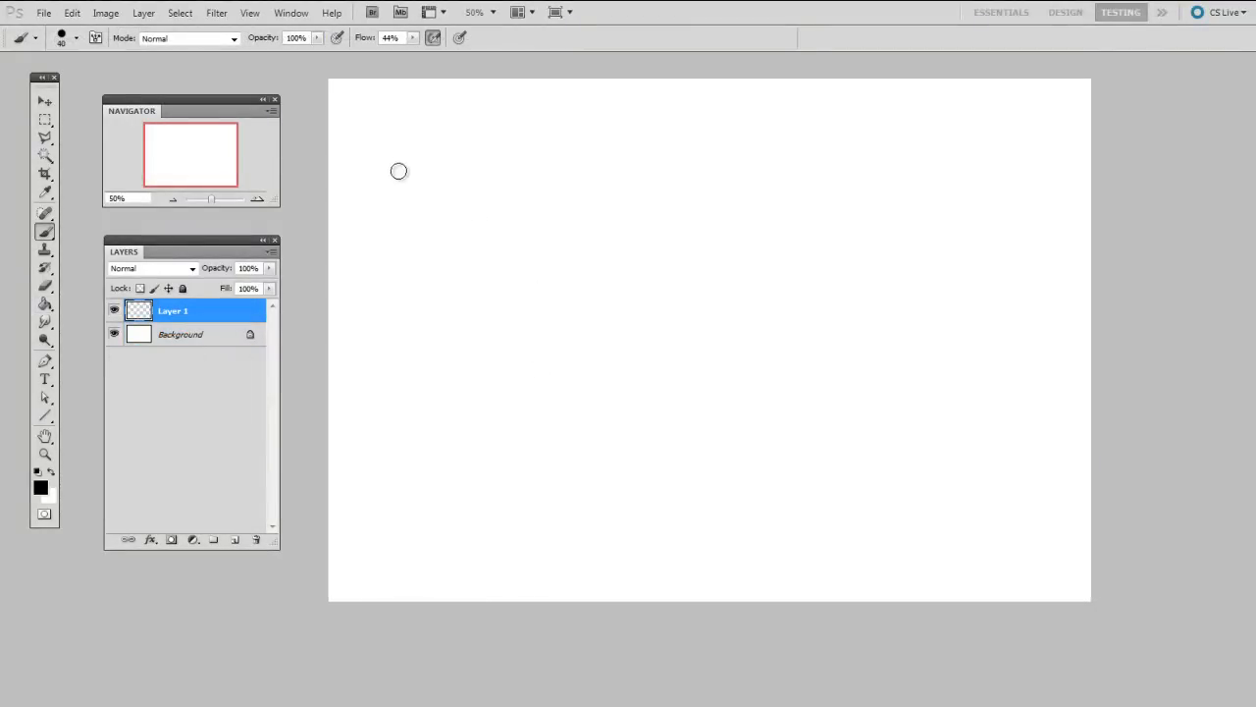
drag(400, 167, 422, 373)
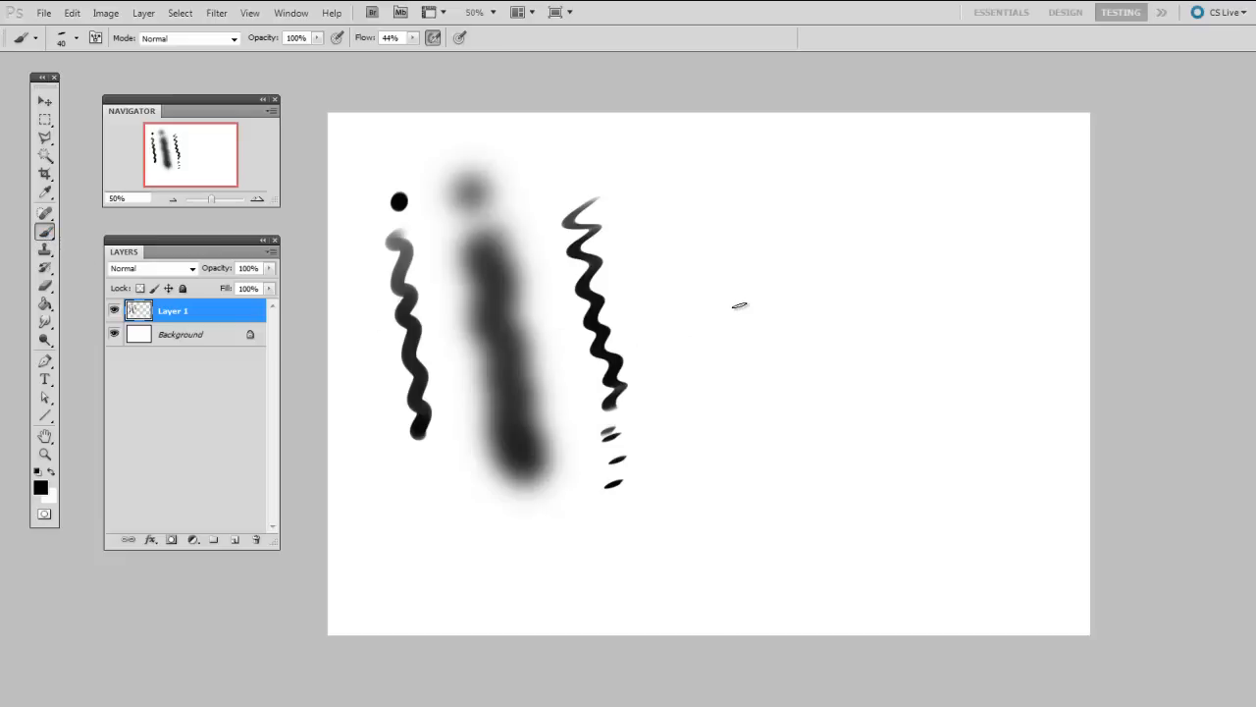
mouse_move(697, 325)
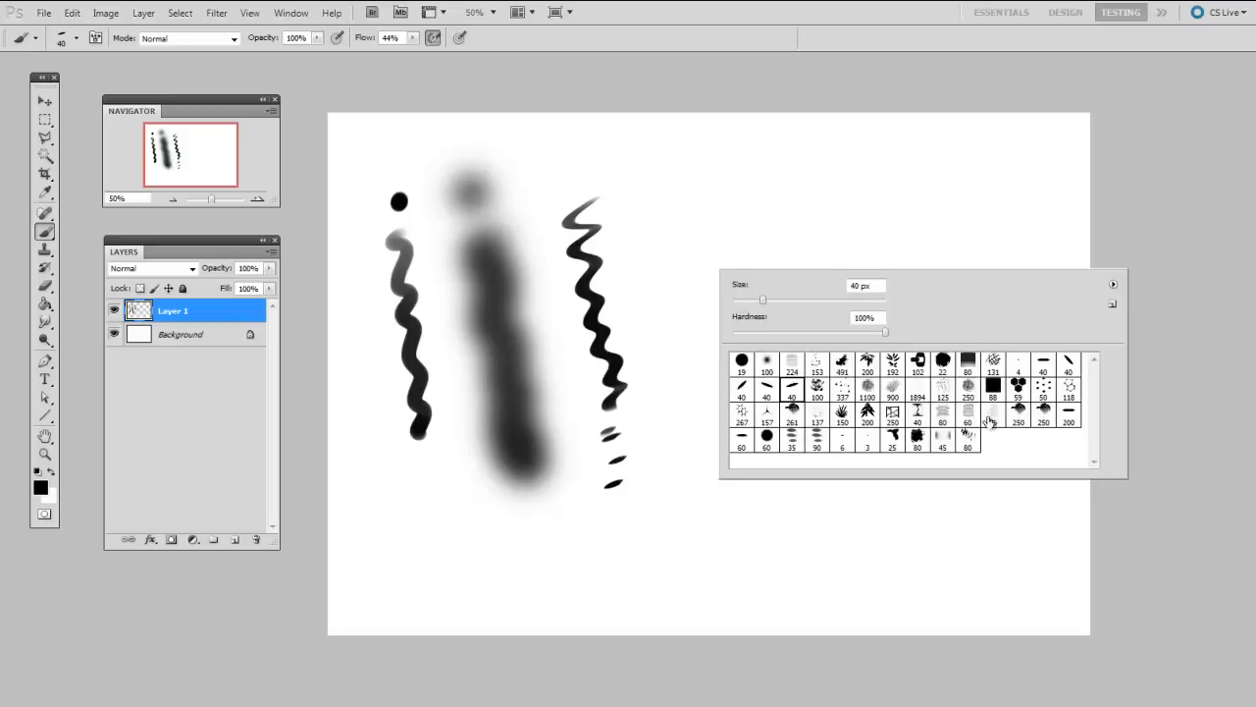
mouse_move(971, 444)
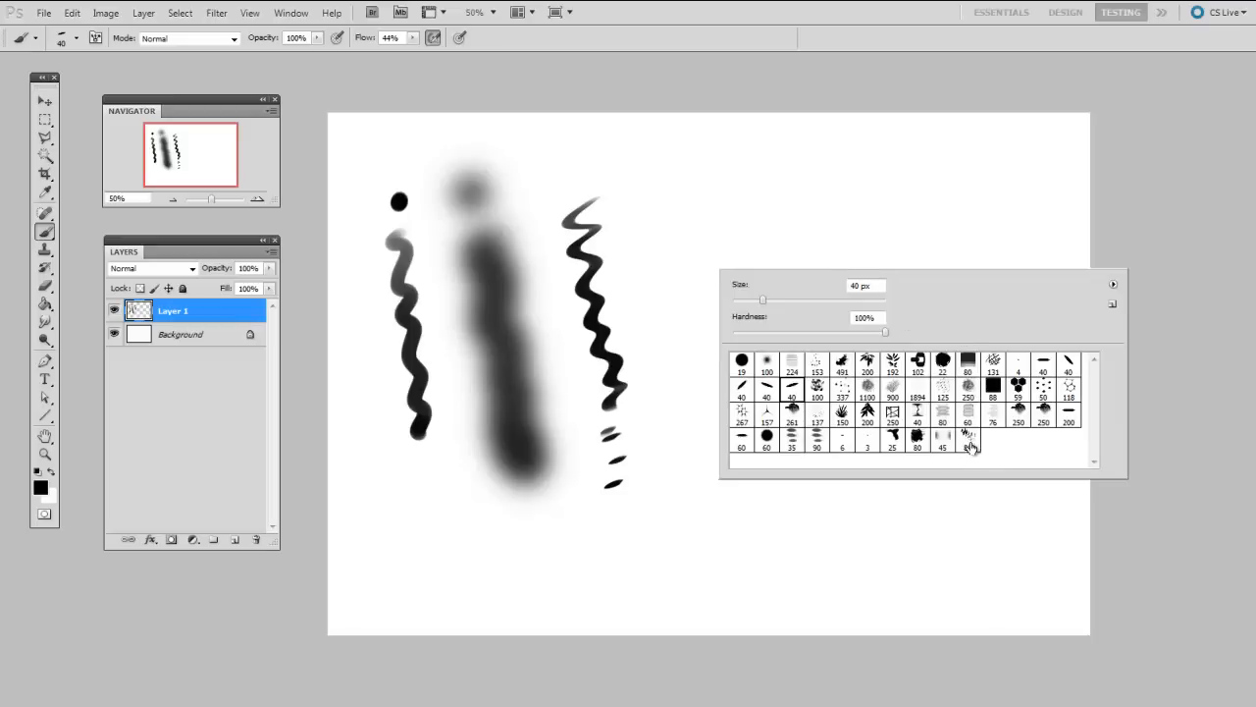
mouse_move(966, 440)
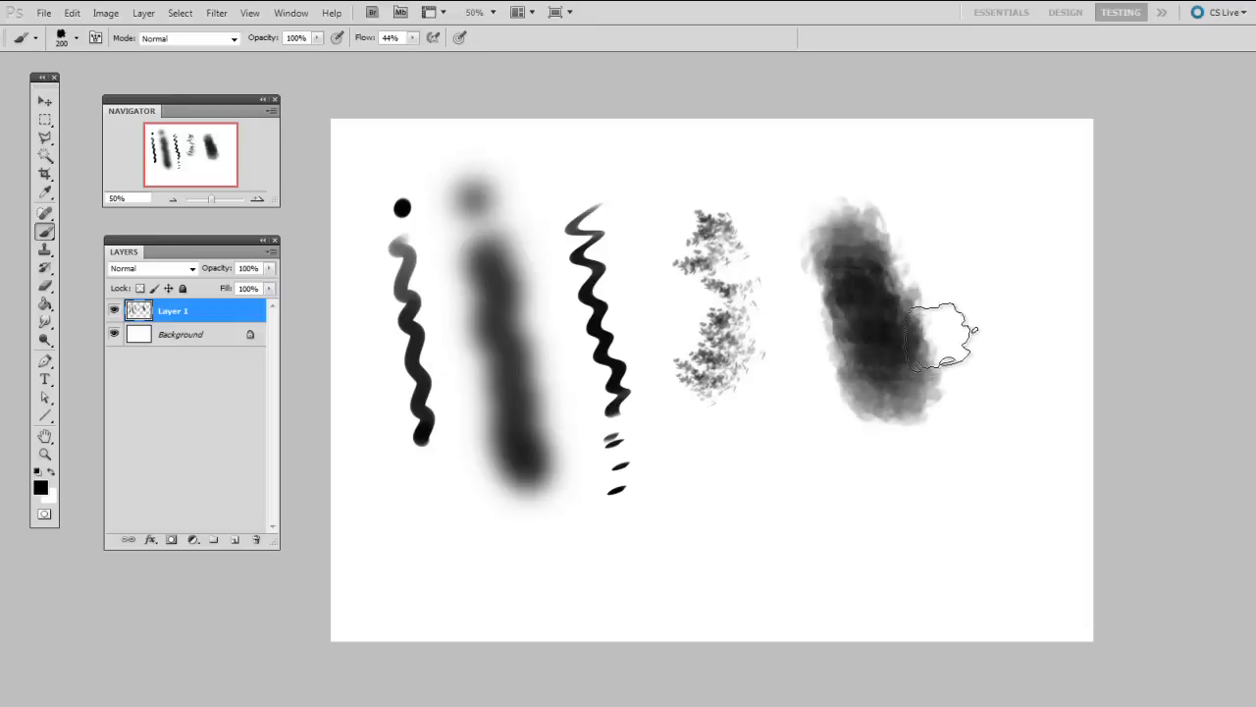
Choose a textured brush from the preset picker for the next sample stroke
click(78, 37)
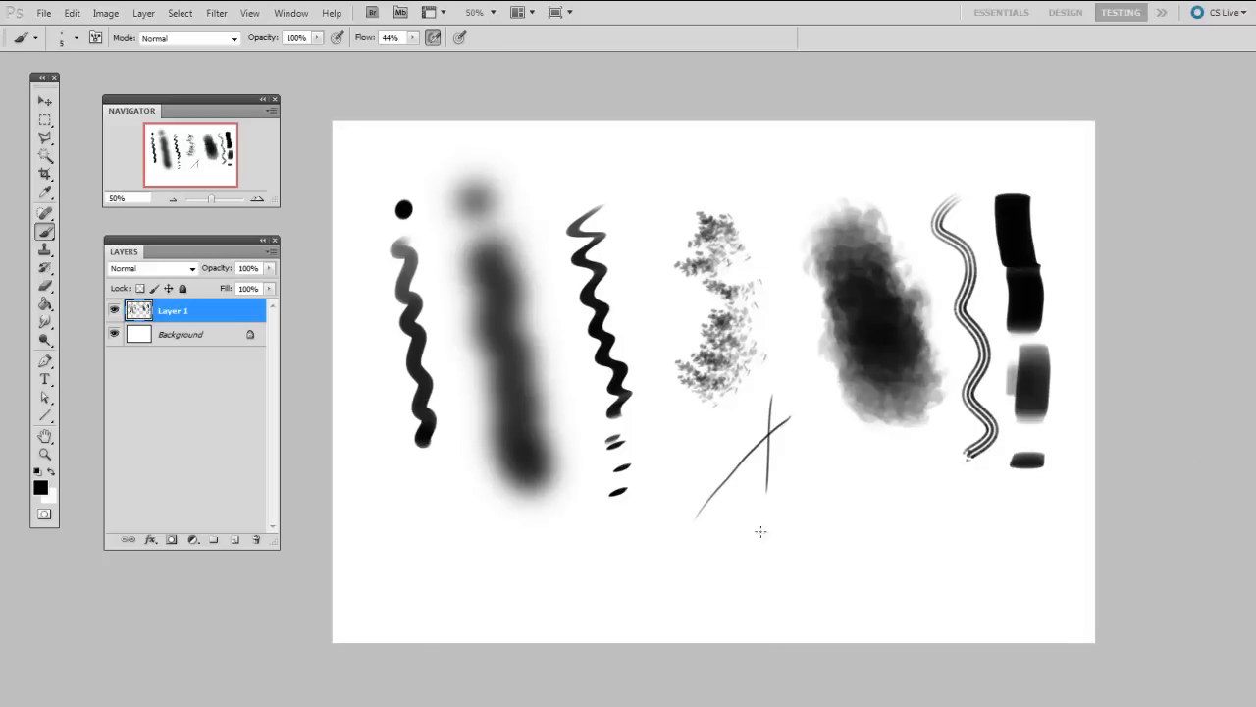
mouse_move(797, 433)
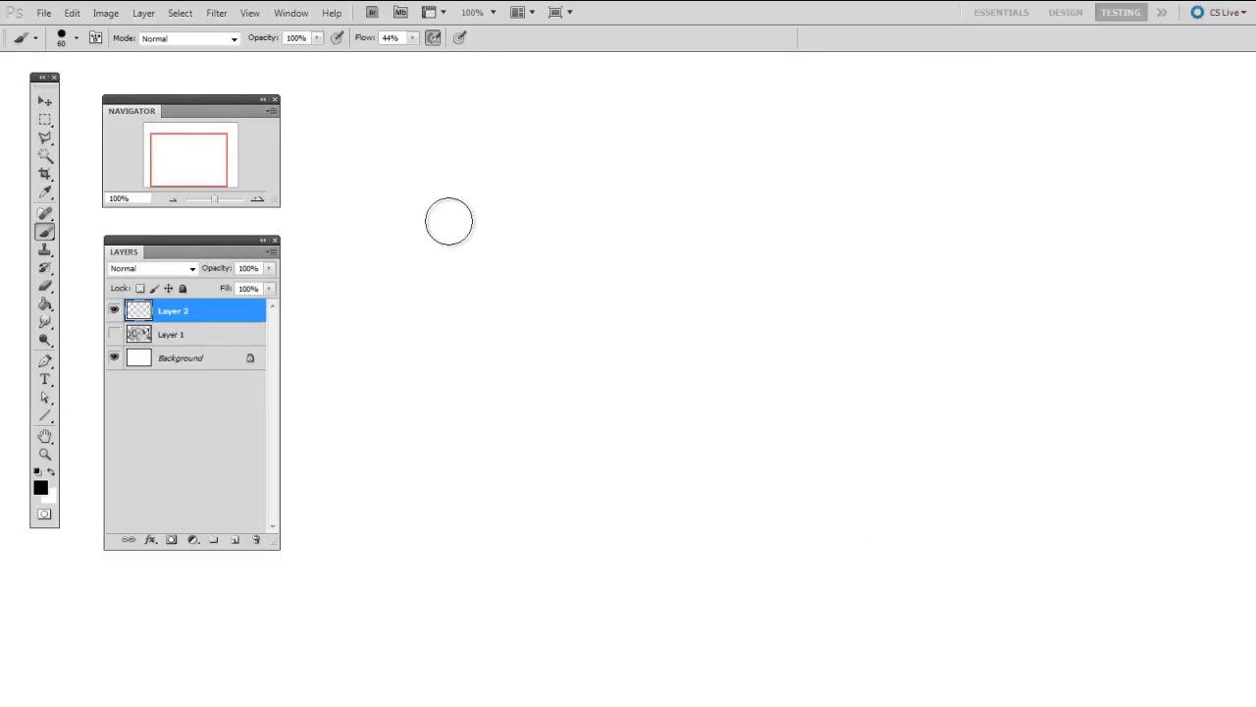
Stamp a single round dot, then paint a wavy stroke with the flattened brush tip
click(447, 220)
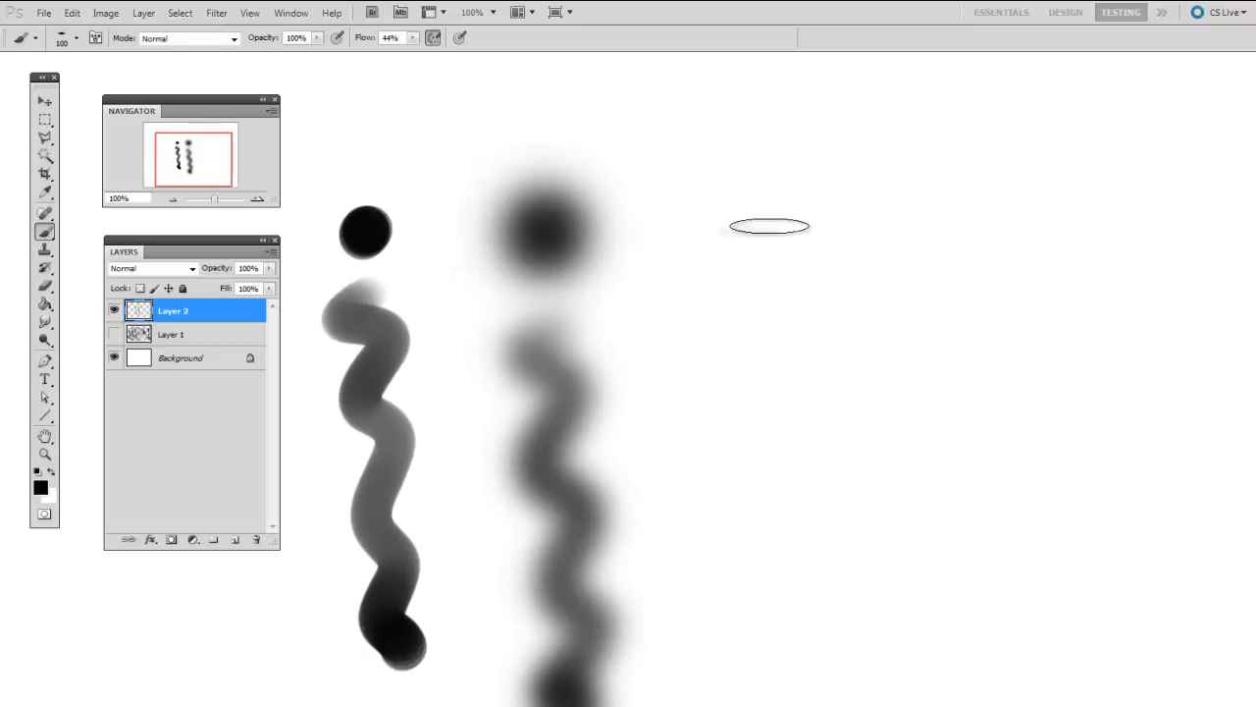
drag(769, 226, 804, 683)
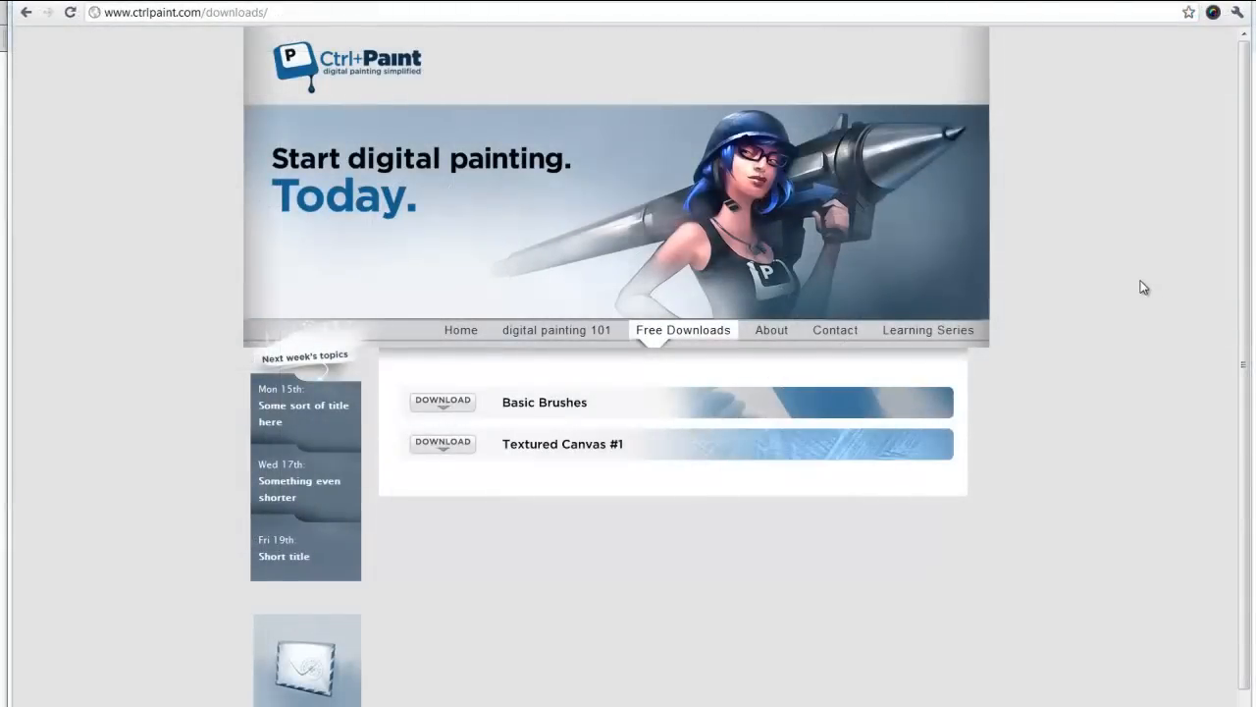
mouse_move(1119, 310)
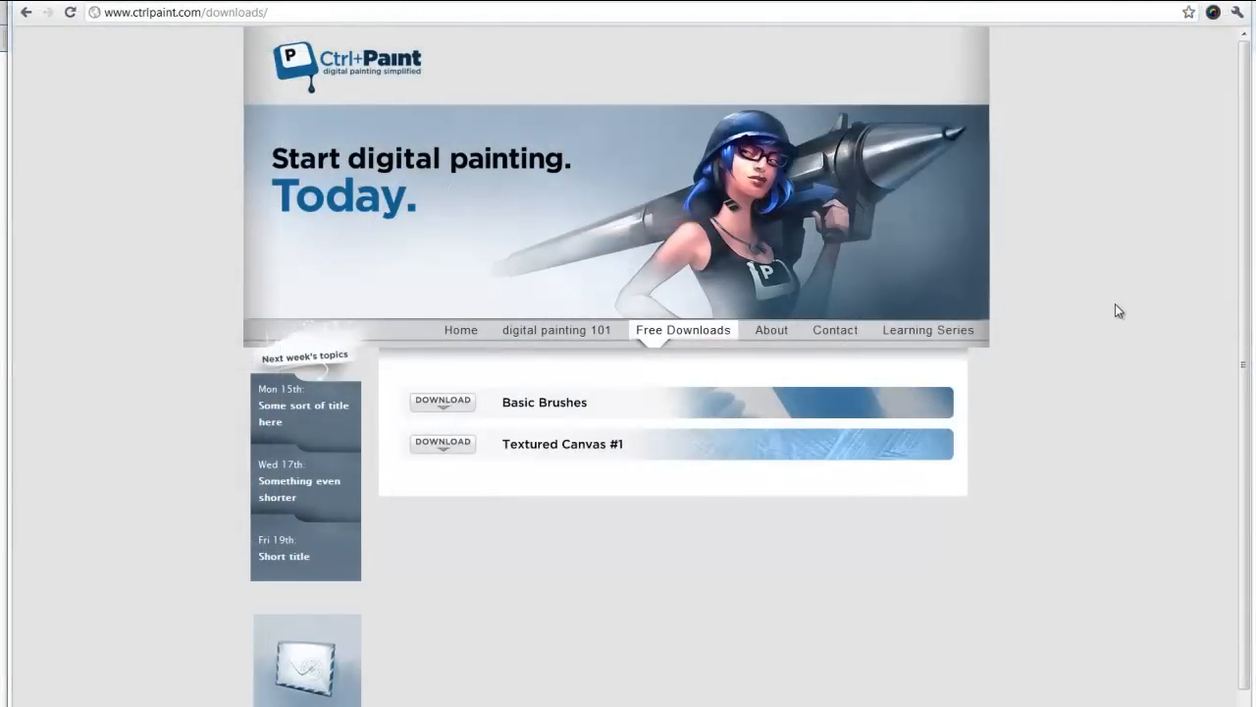
mouse_move(1143, 377)
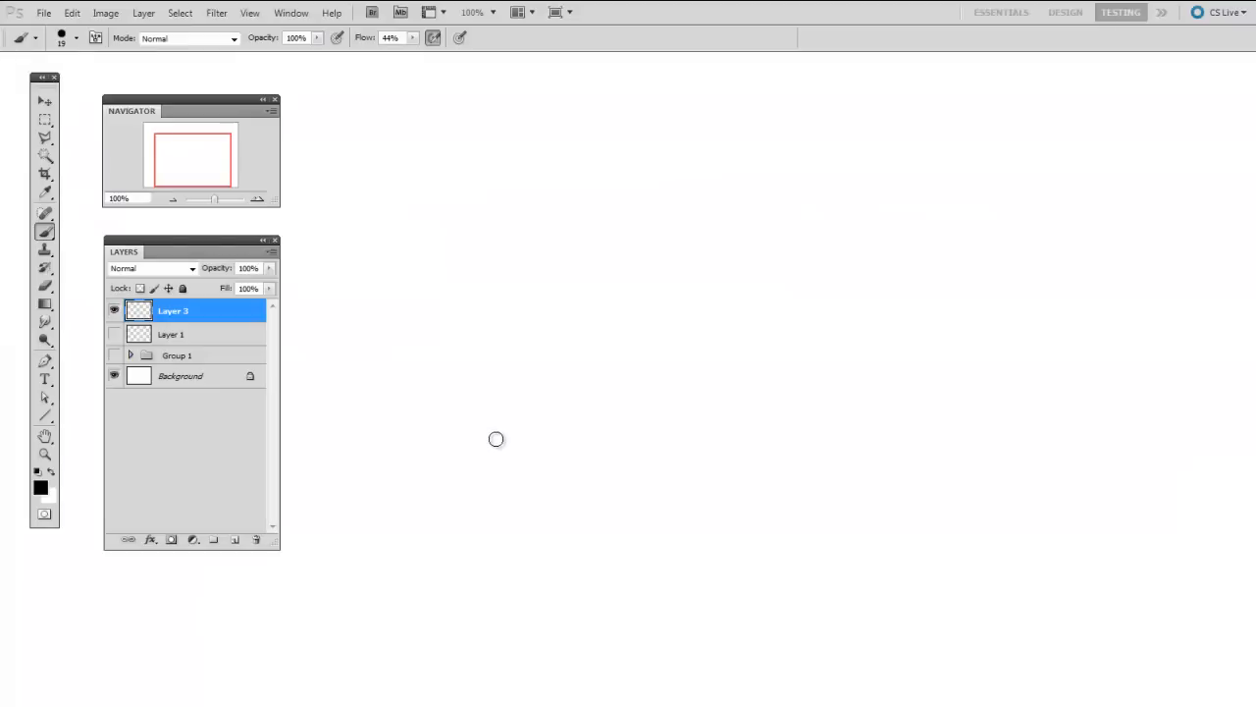
mouse_move(475, 492)
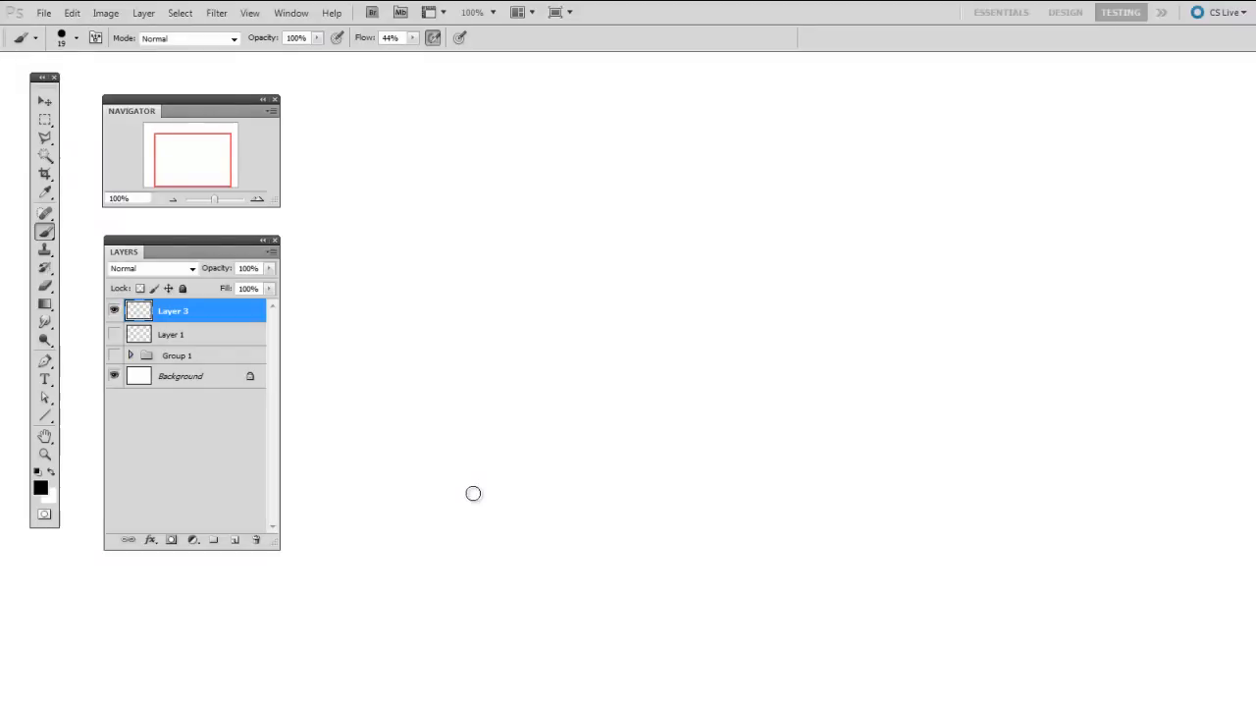
mouse_move(553, 444)
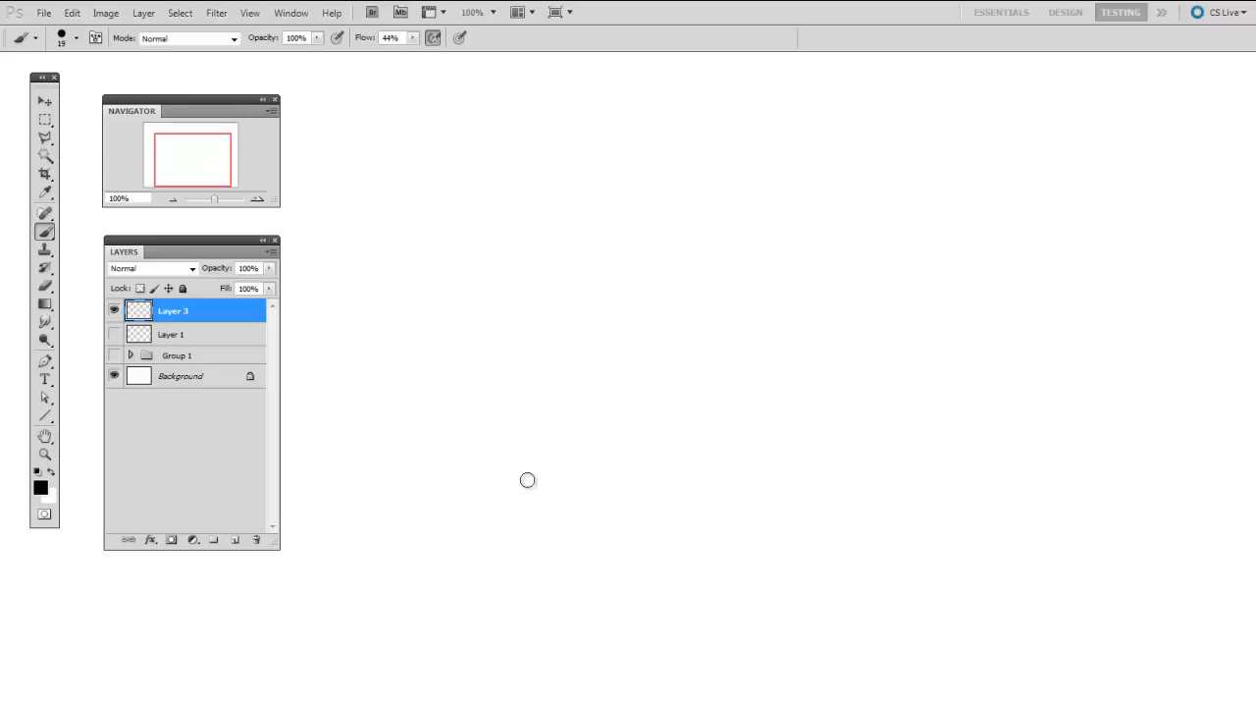
mouse_move(502, 538)
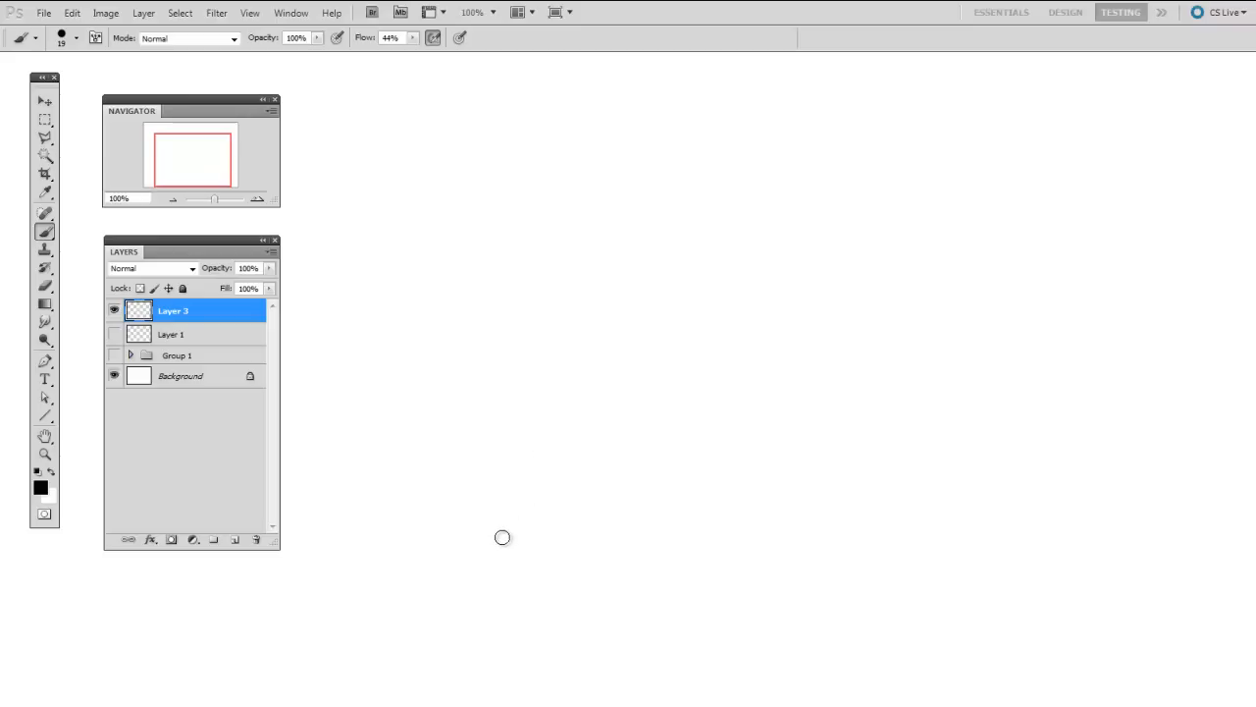
mouse_move(501, 550)
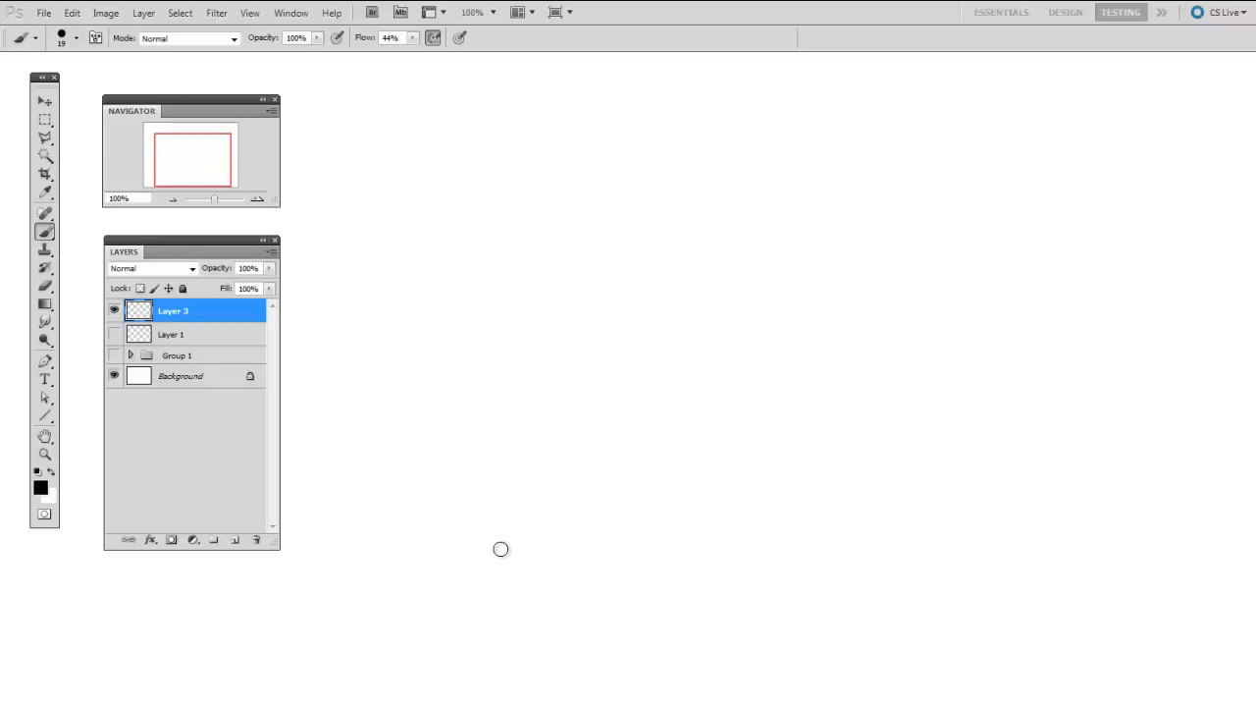
mouse_move(500, 577)
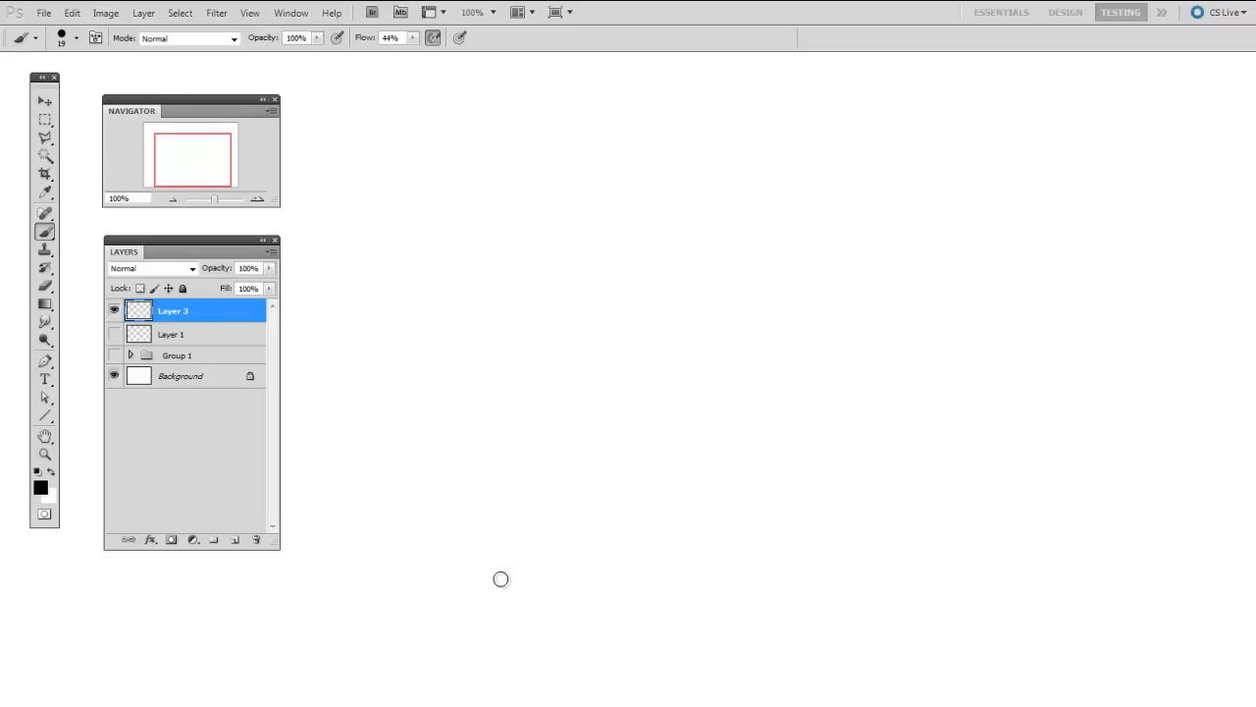
mouse_move(500, 542)
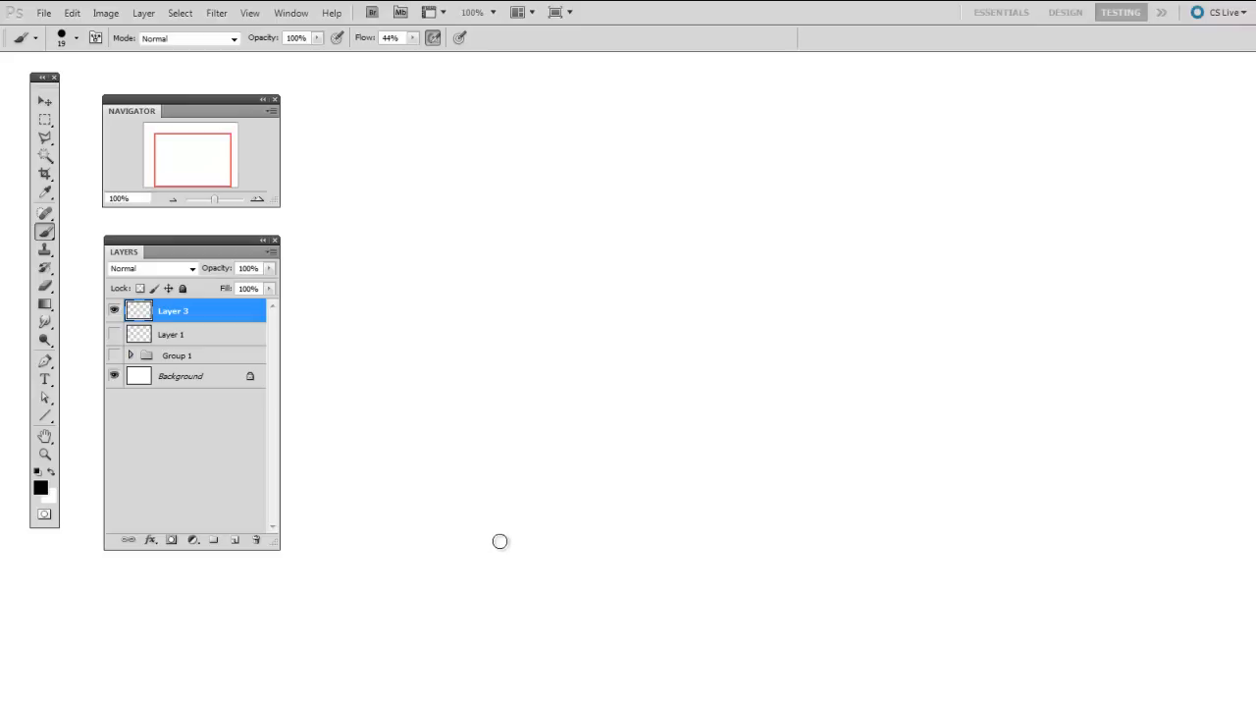
mouse_move(487, 546)
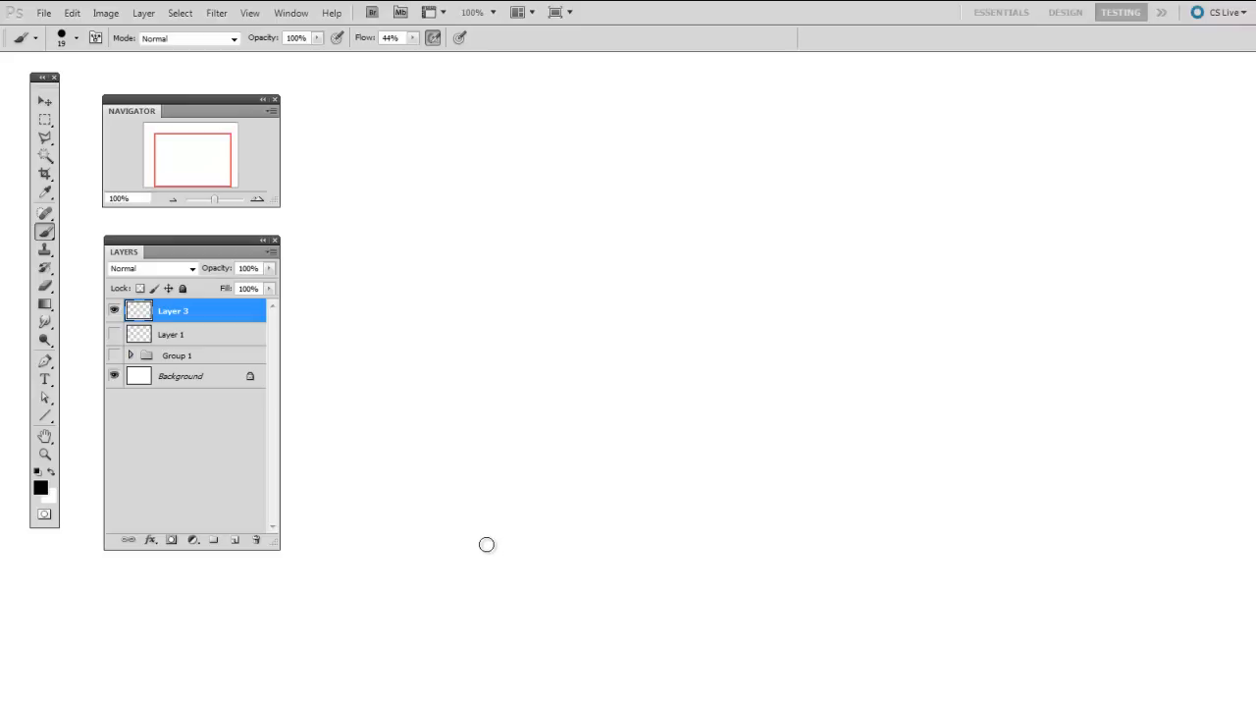
mouse_move(502, 526)
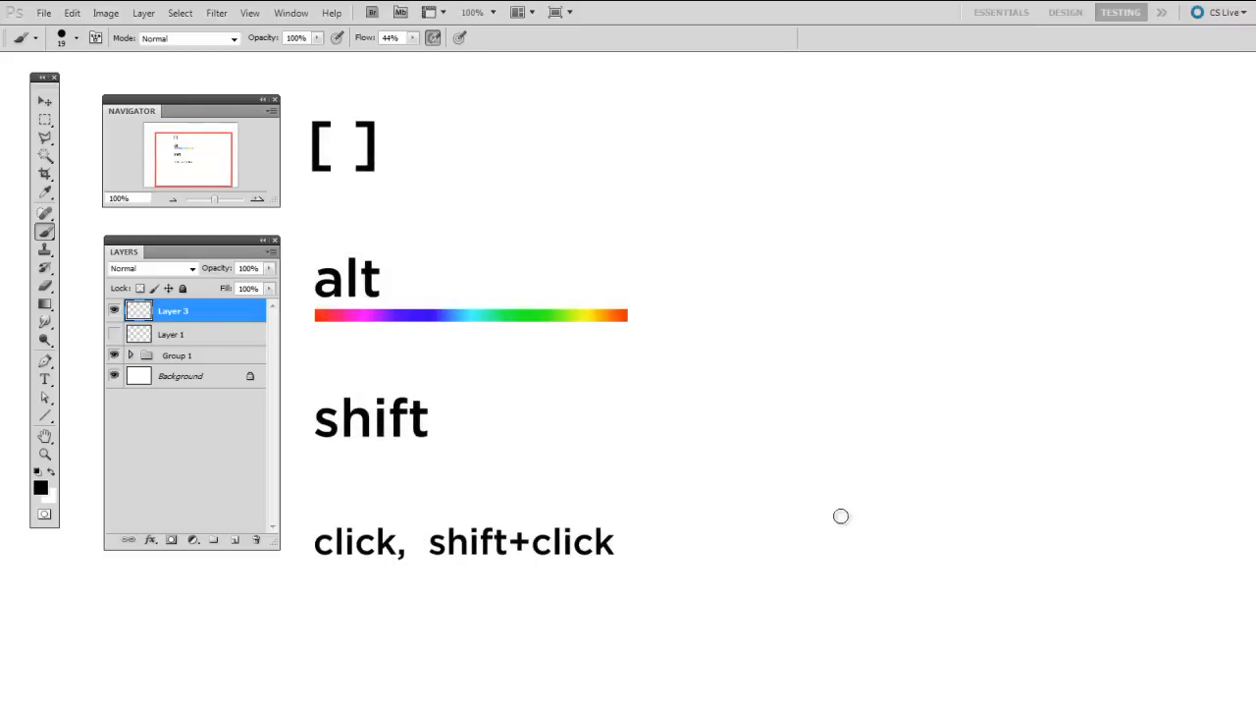
mouse_move(844, 507)
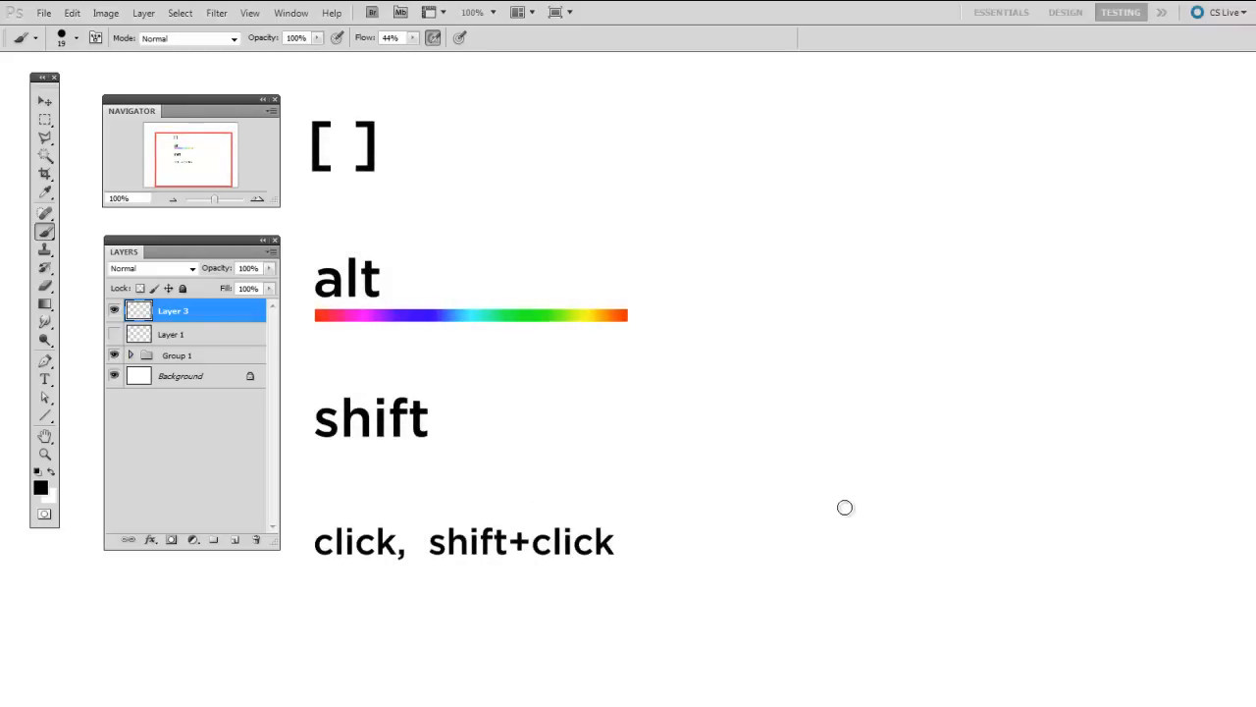
mouse_move(793, 367)
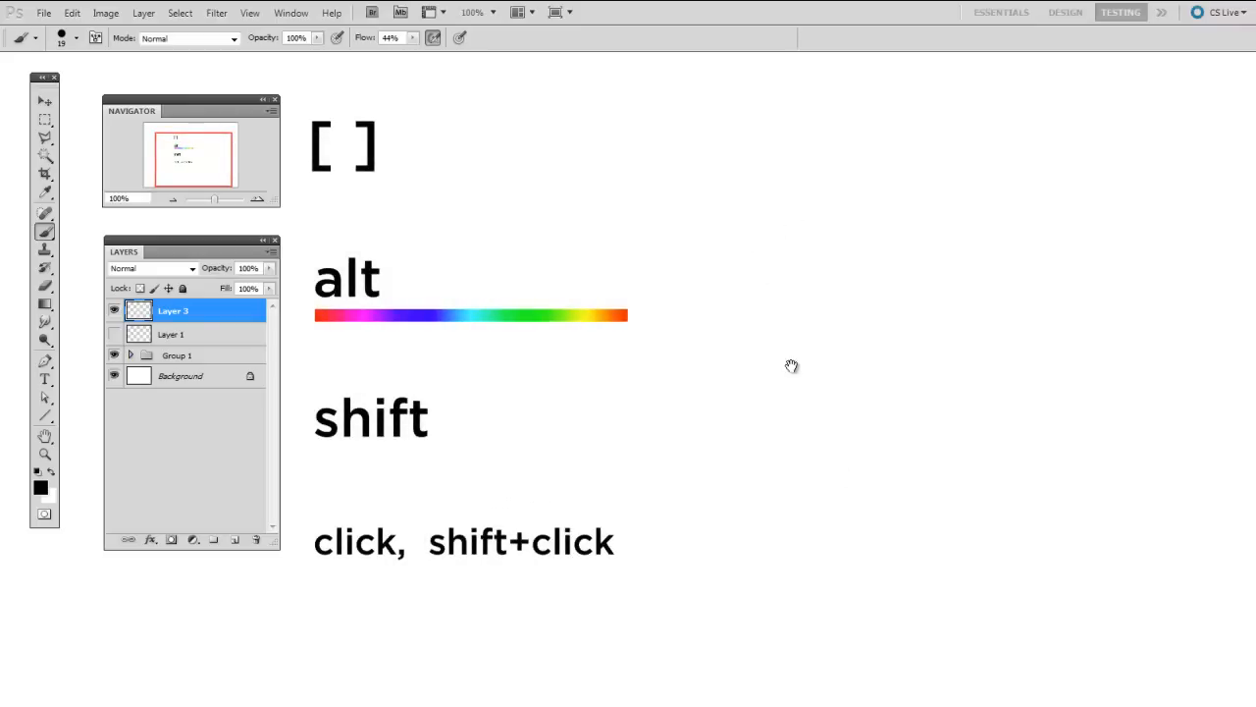
mouse_move(728, 165)
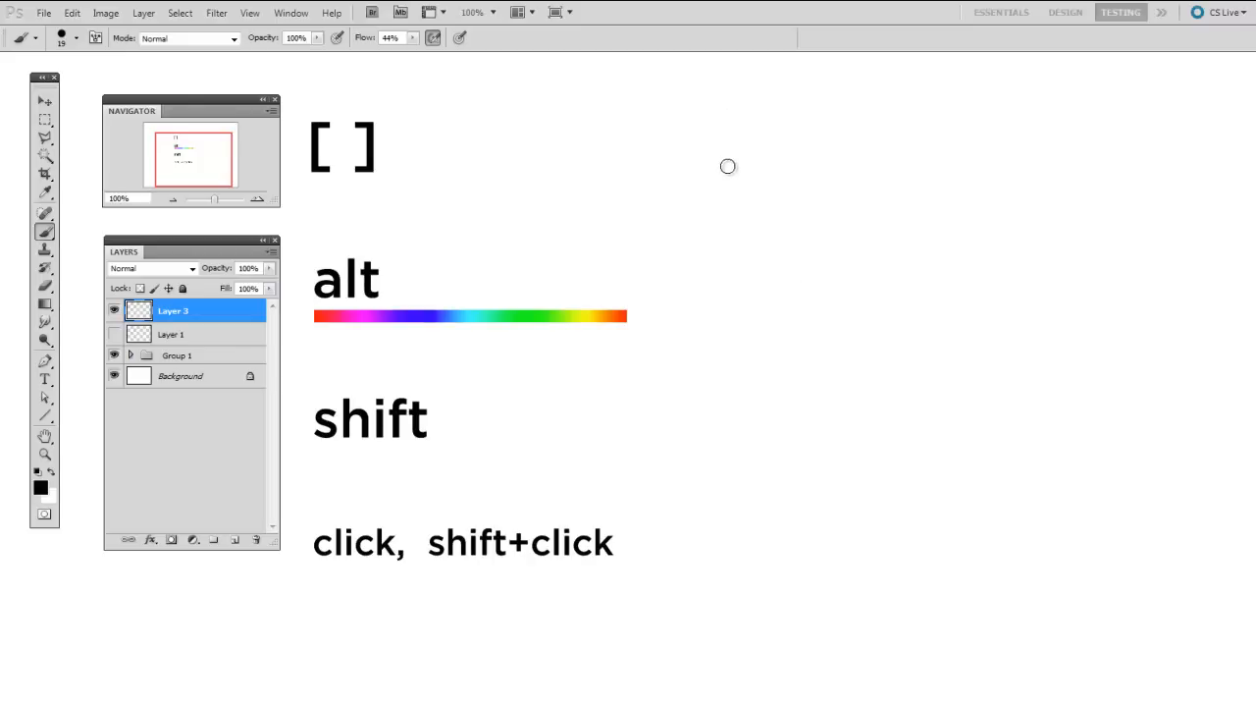
mouse_move(718, 155)
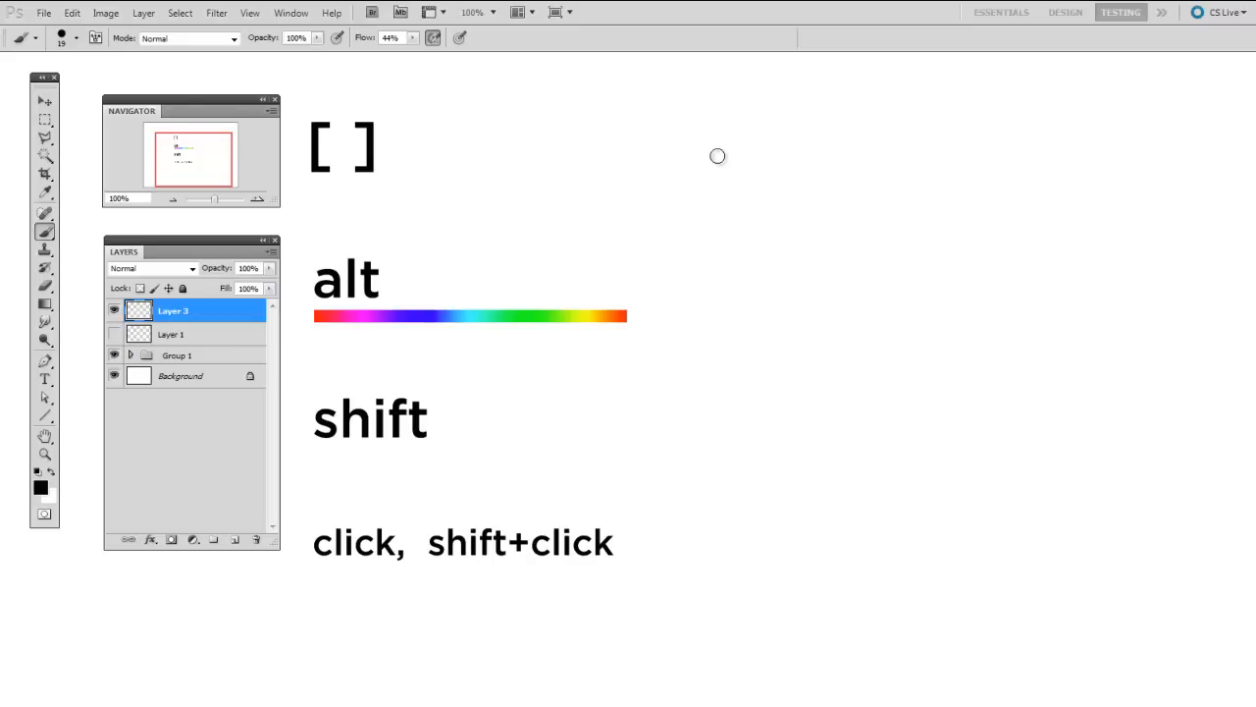
mouse_move(683, 149)
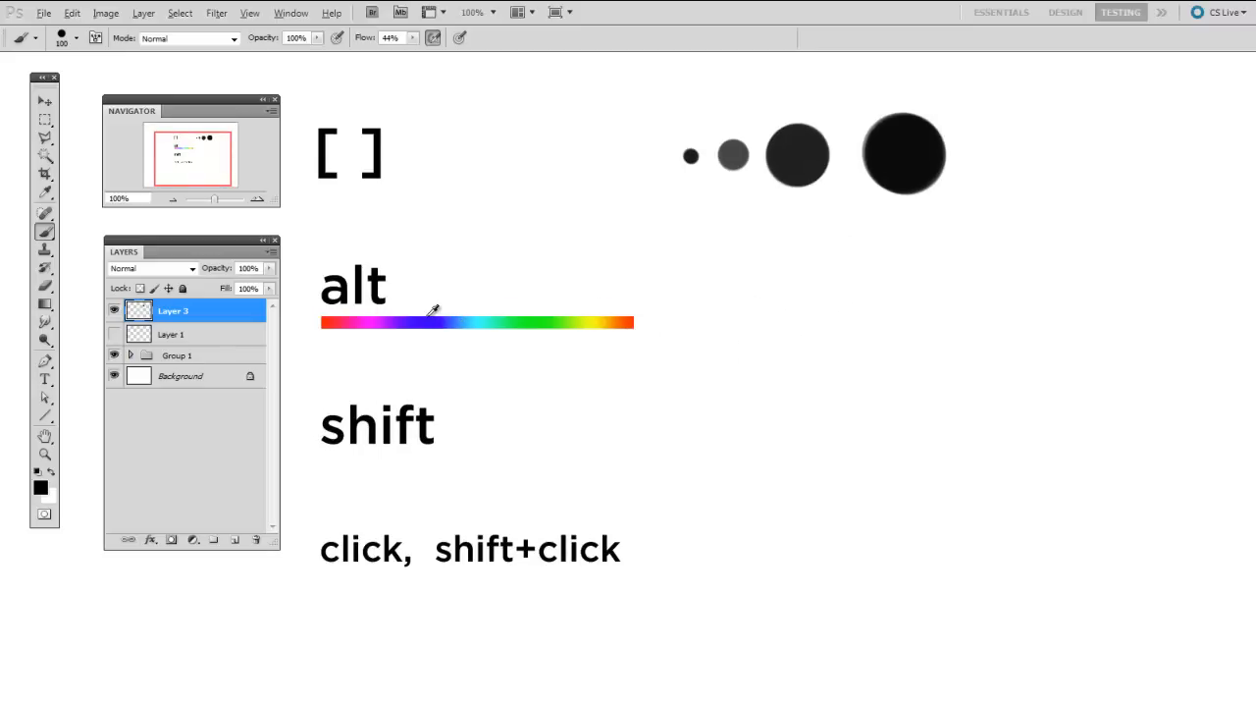
mouse_move(550, 314)
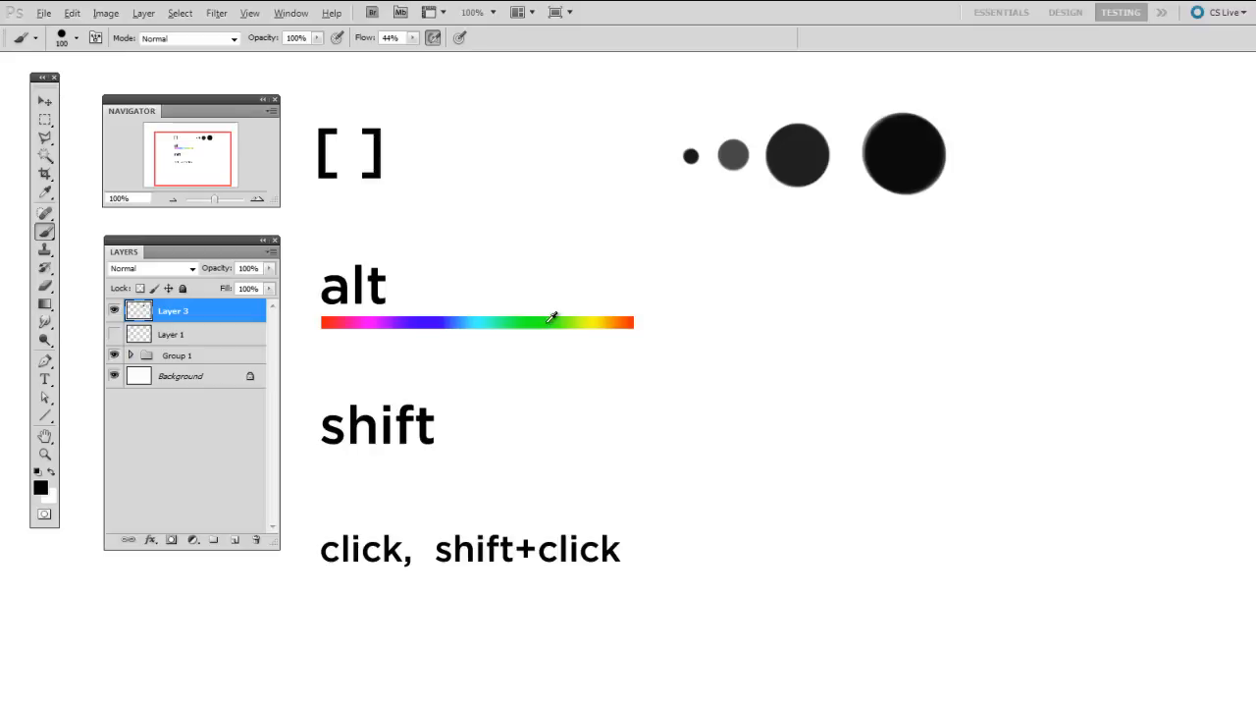
Sample green then purple from the rainbow bar, painting a soft orange dab between them
click(687, 338)
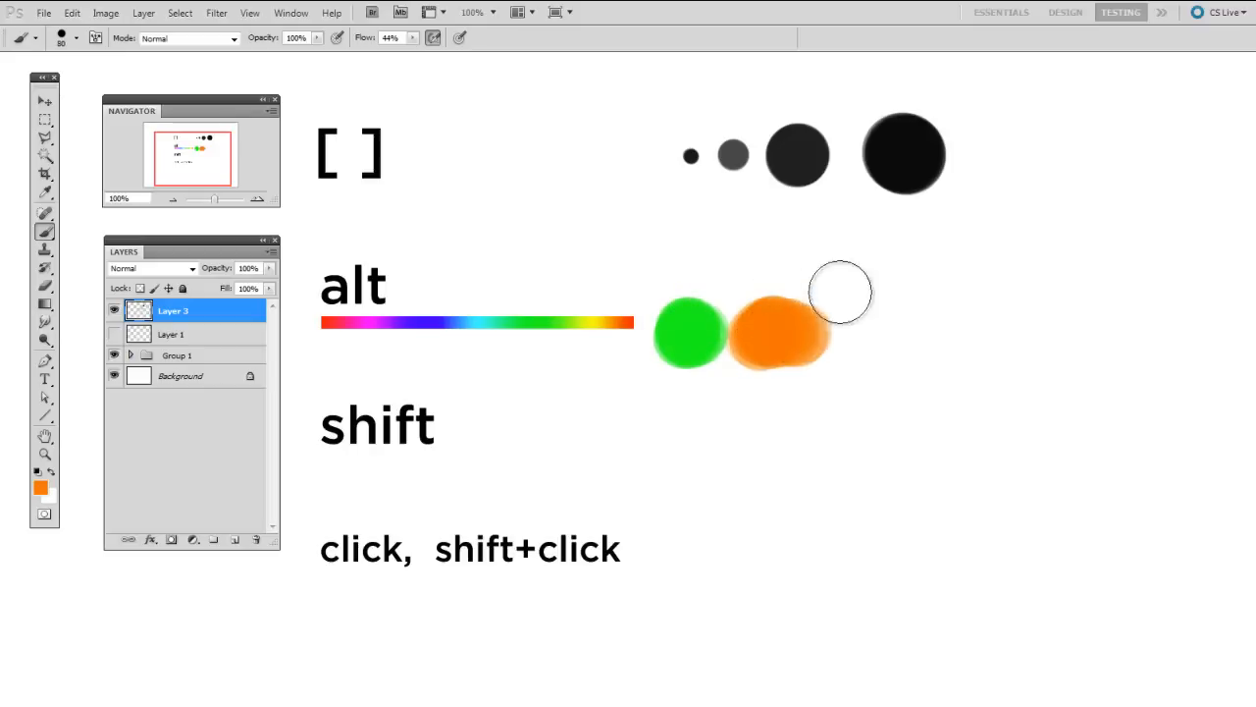
drag(840, 291, 893, 318)
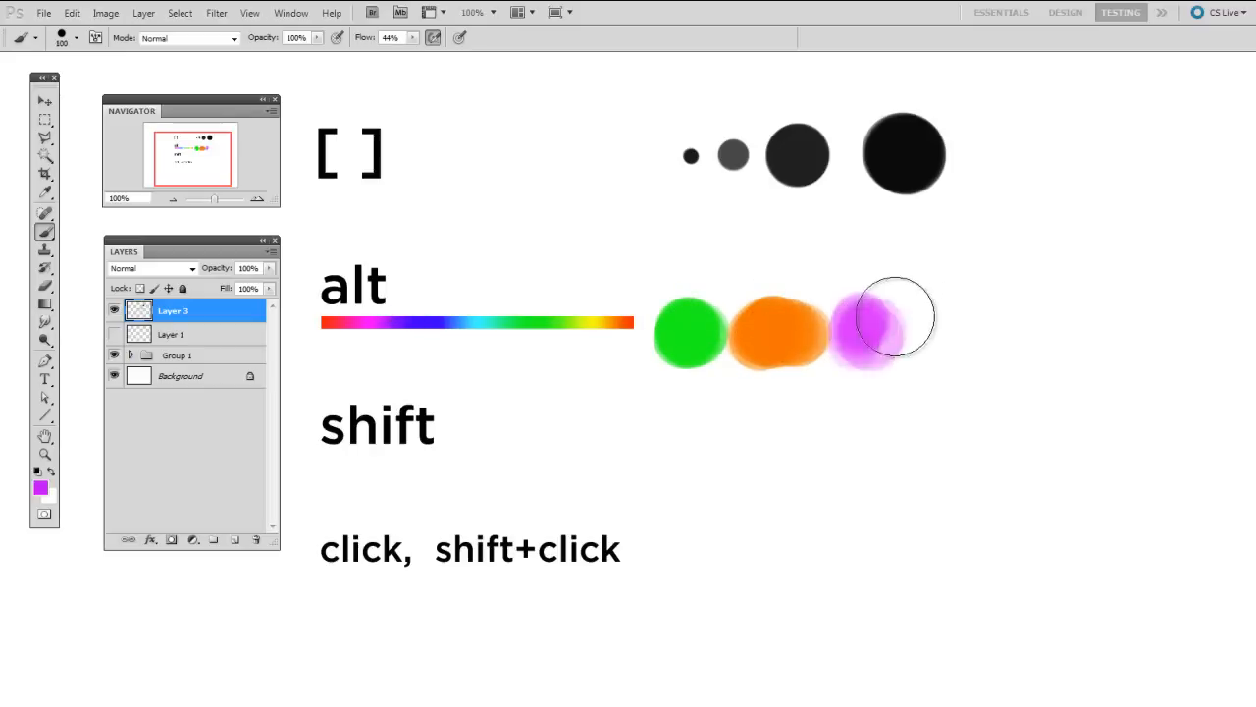
click(972, 334)
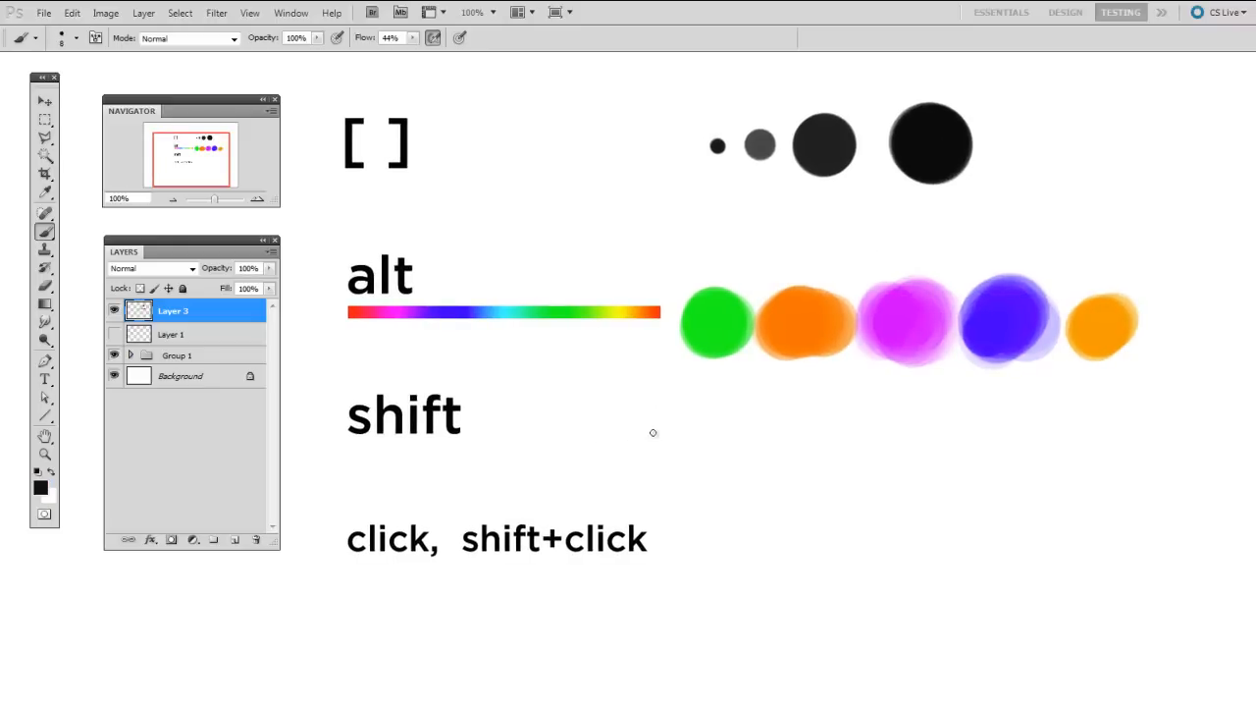
Draw a straight Shift-constrained stroke beside the shift note
drag(652, 434, 987, 440)
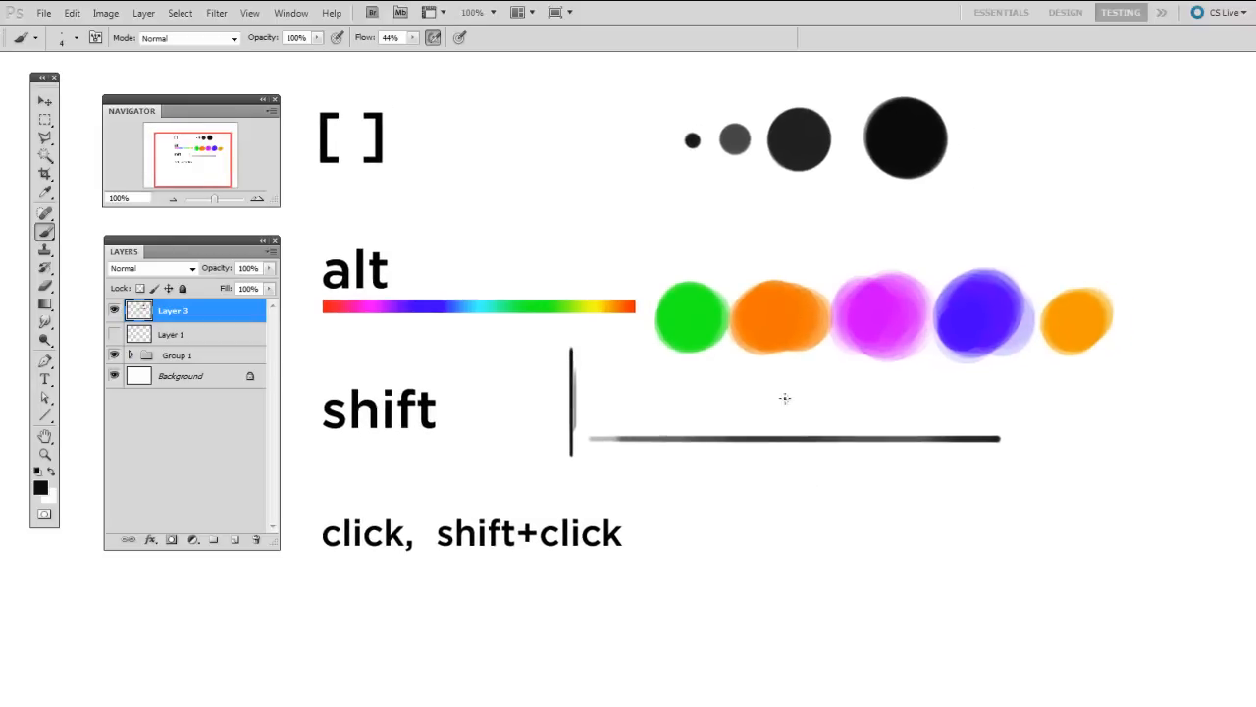
mouse_move(744, 471)
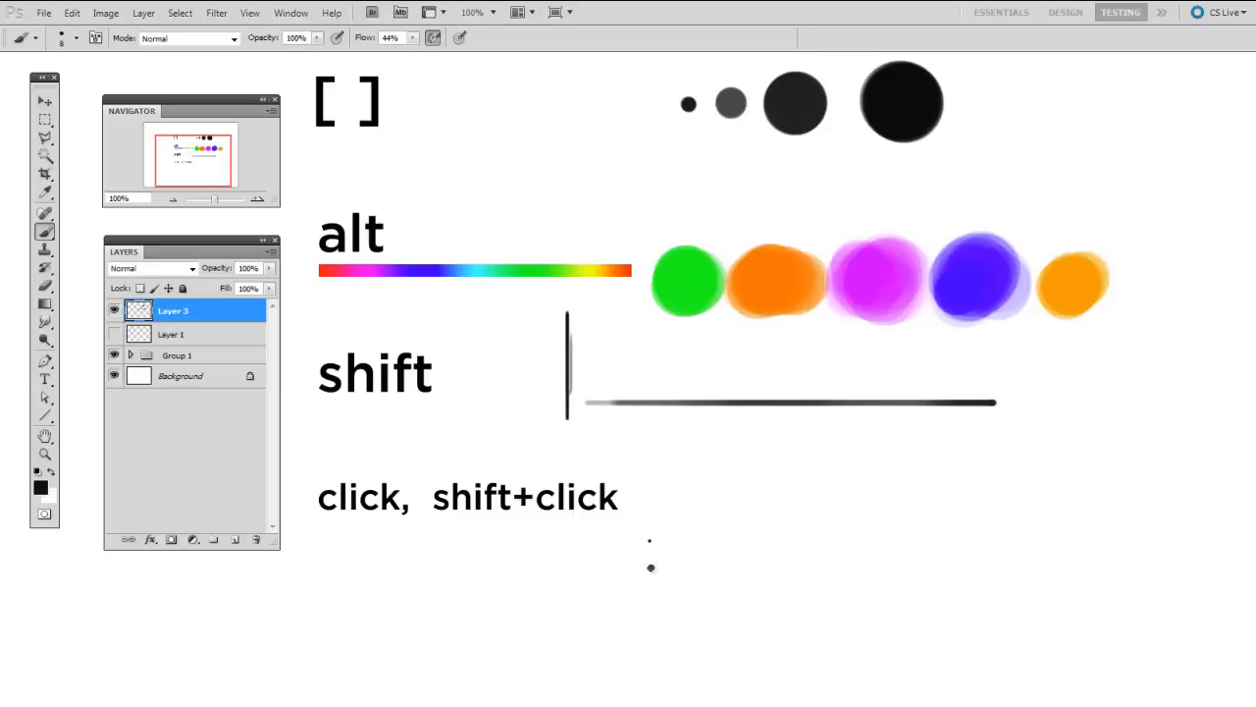
mouse_move(1044, 460)
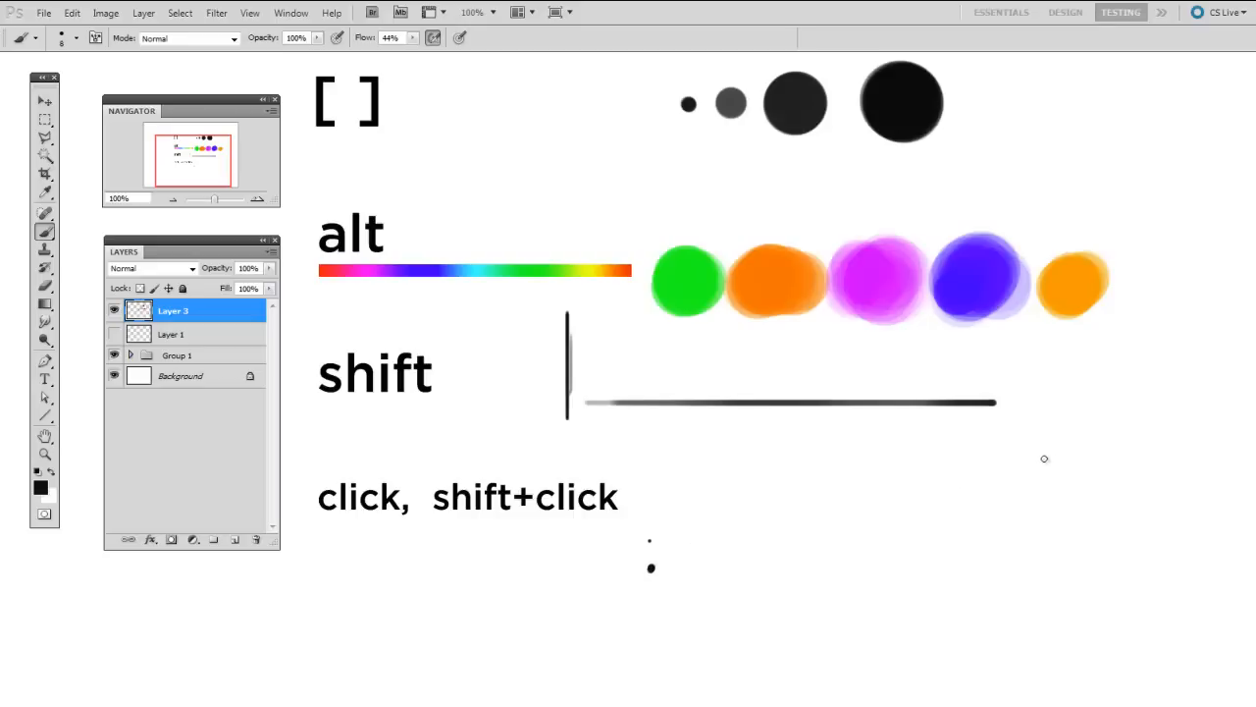
mouse_move(1075, 445)
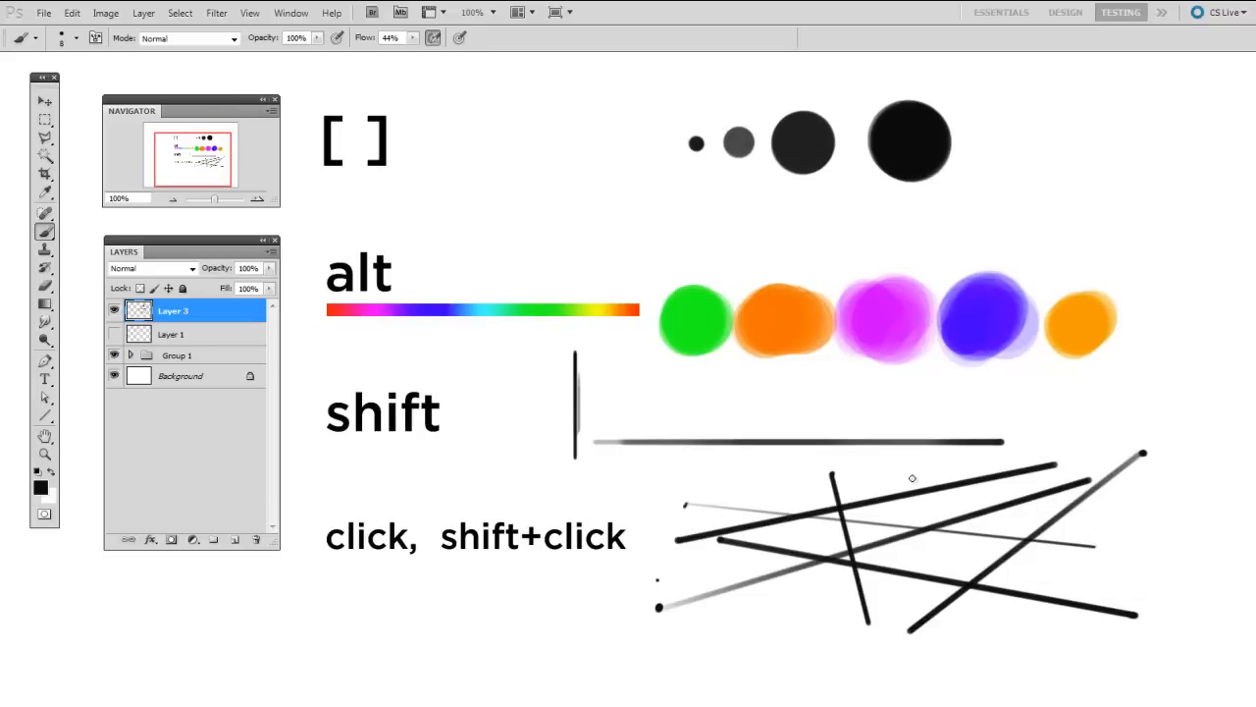
mouse_move(907, 481)
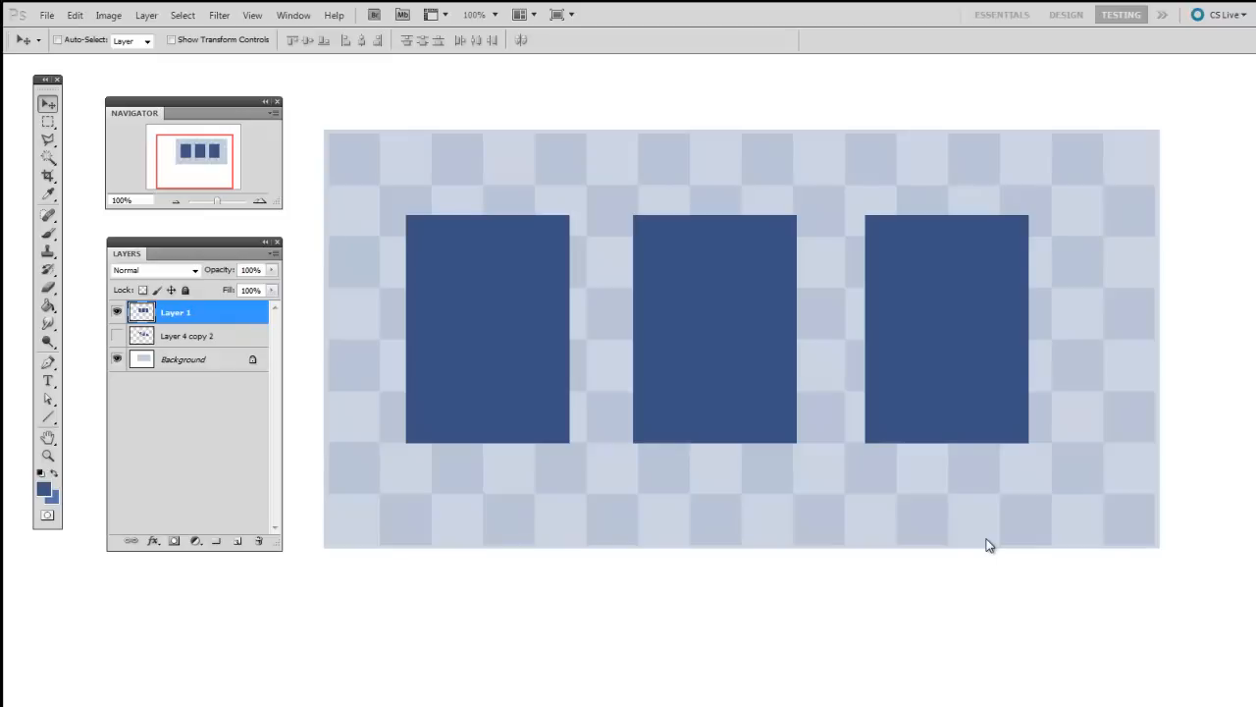
mouse_move(675, 655)
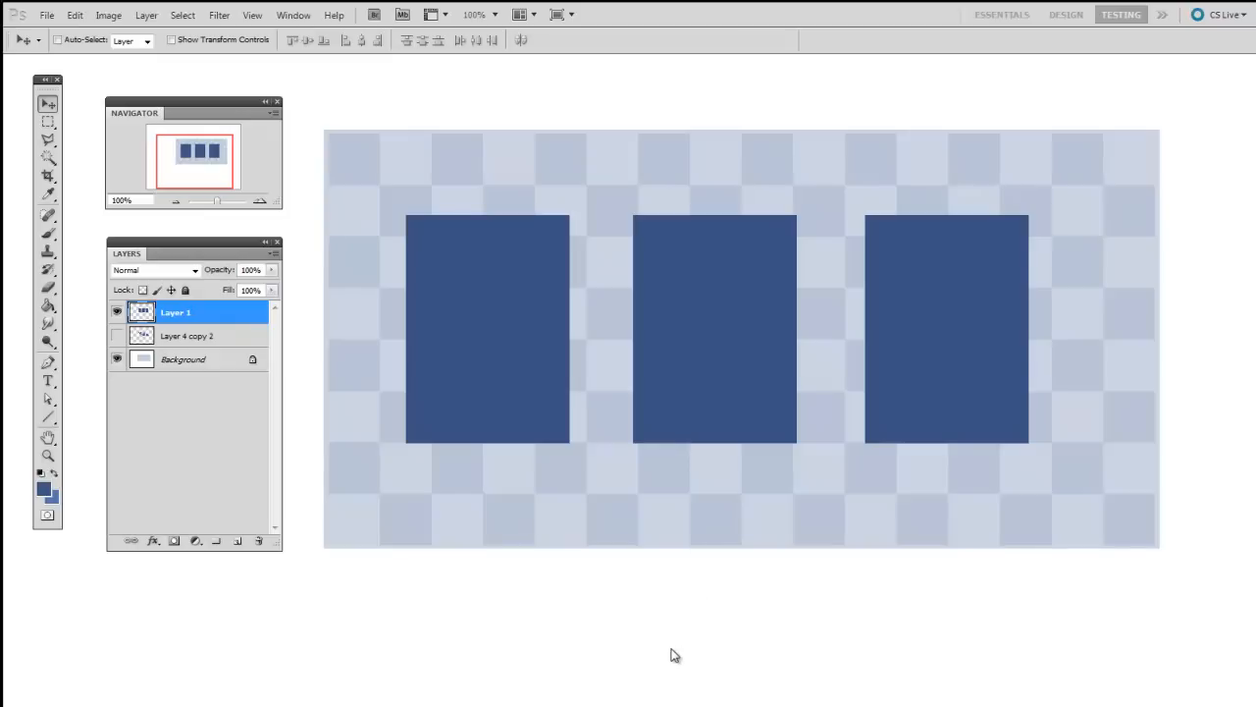
mouse_move(665, 628)
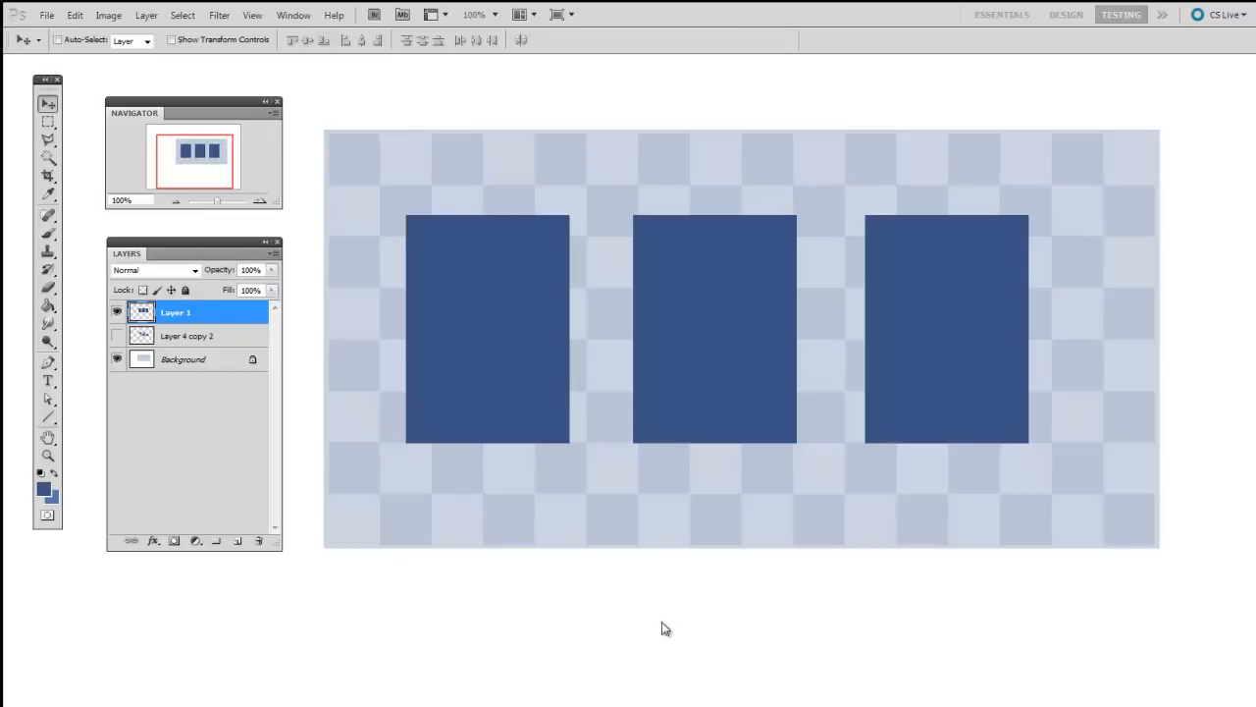
mouse_move(676, 642)
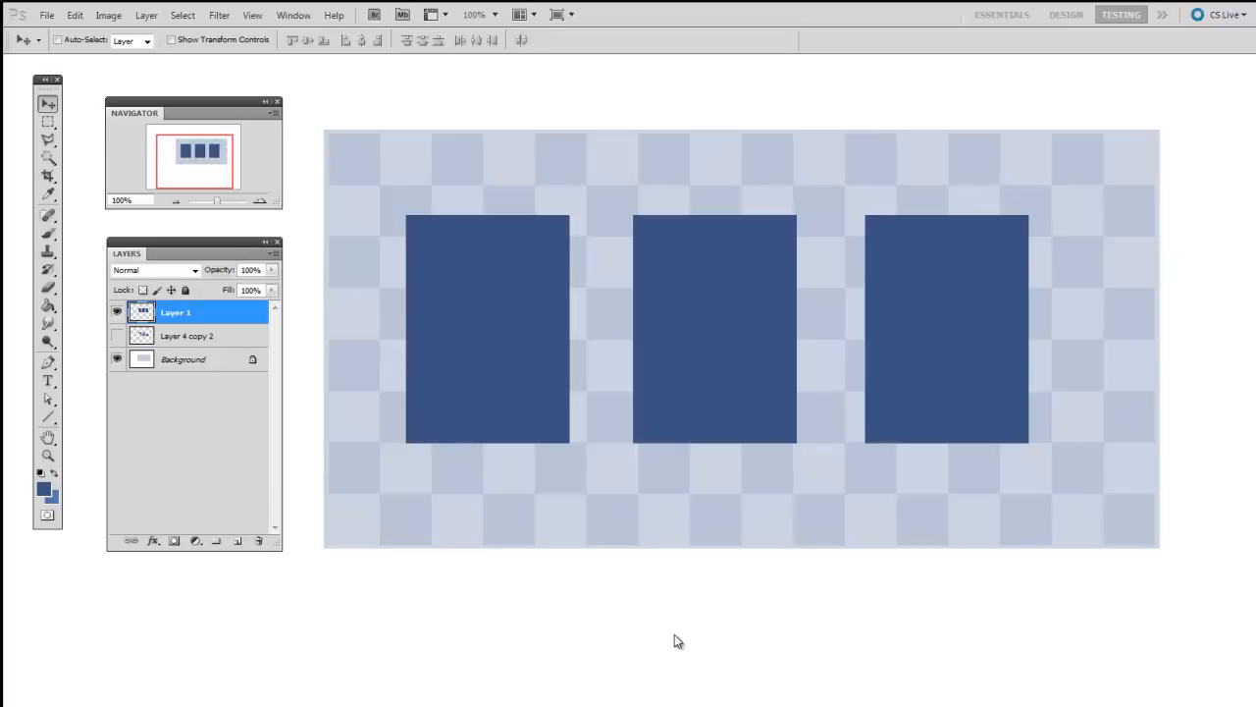
mouse_move(691, 589)
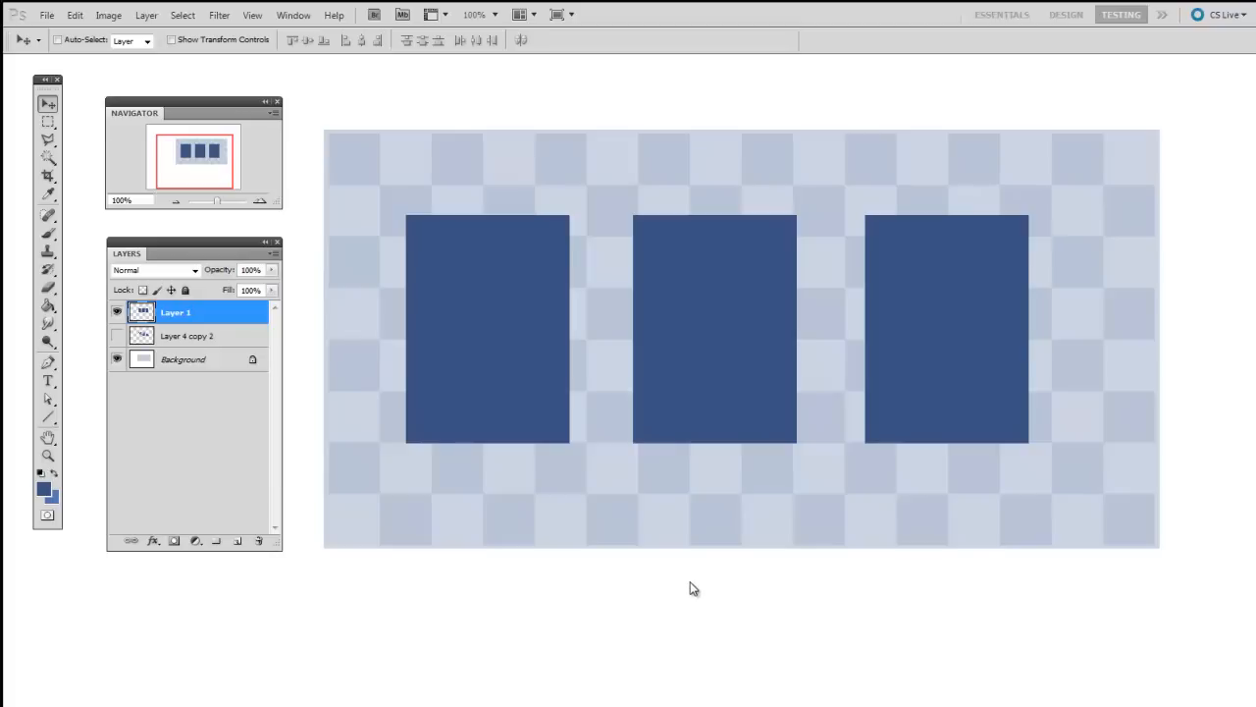
mouse_move(690, 603)
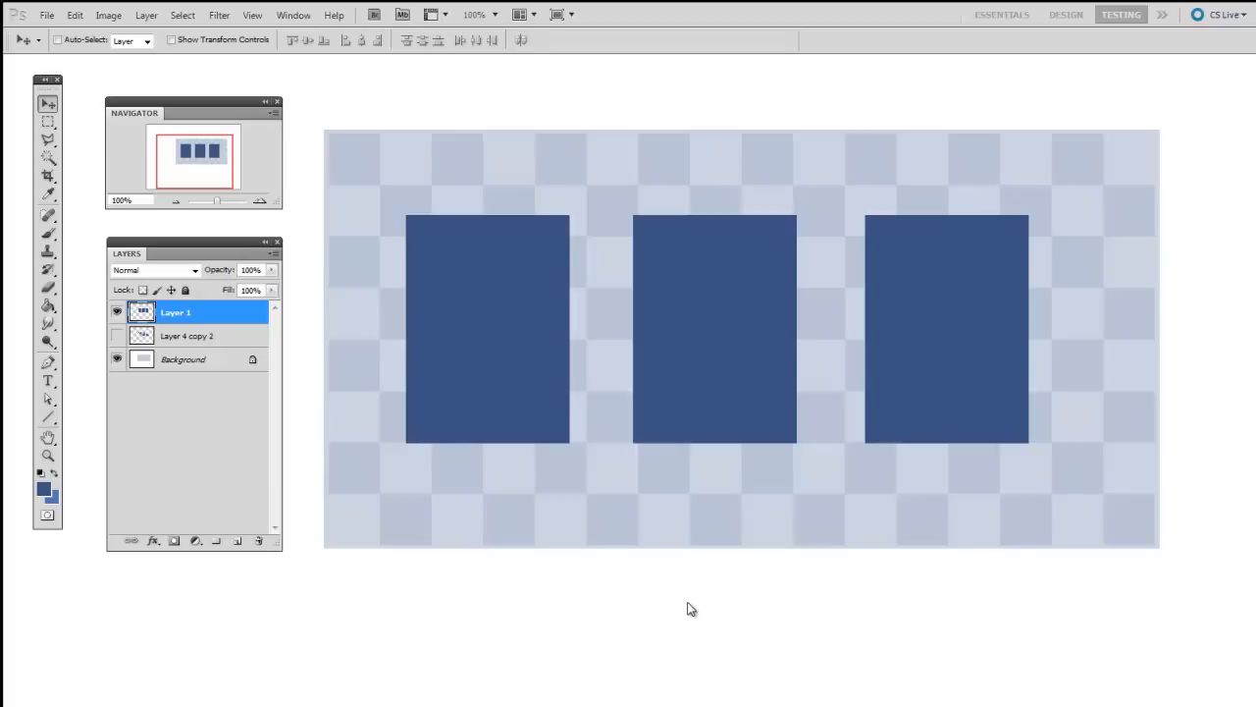
mouse_move(681, 613)
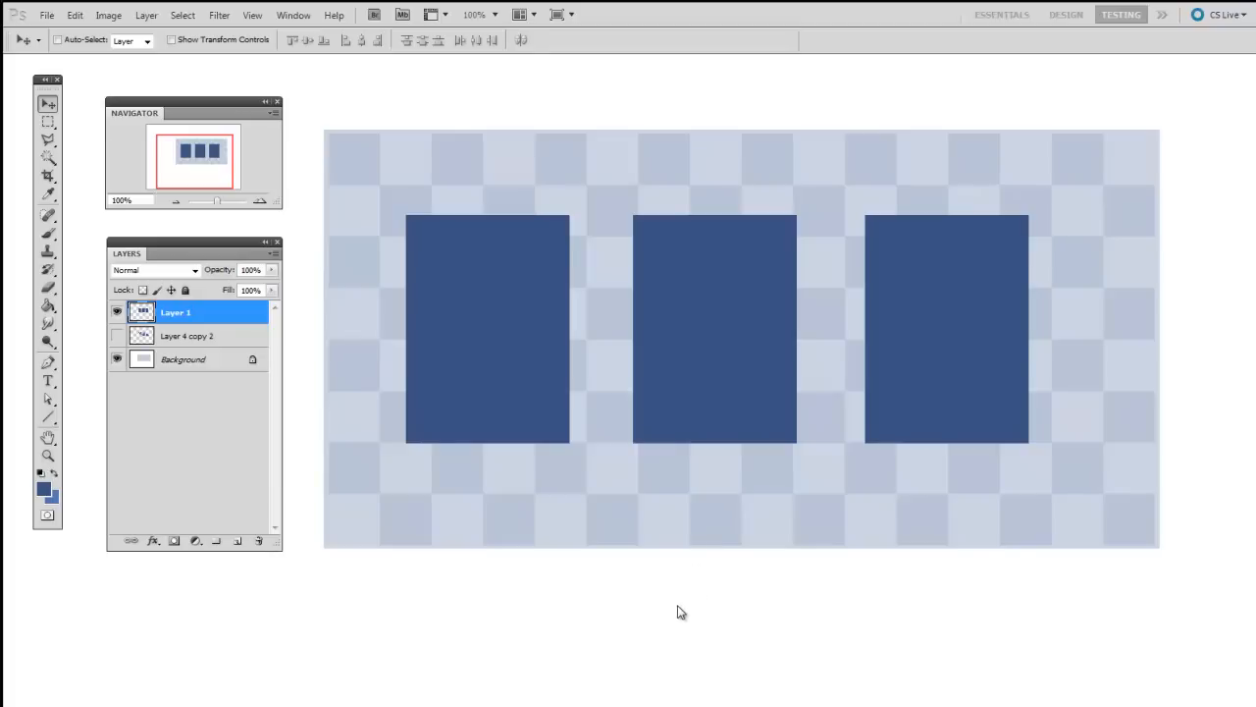
mouse_move(694, 600)
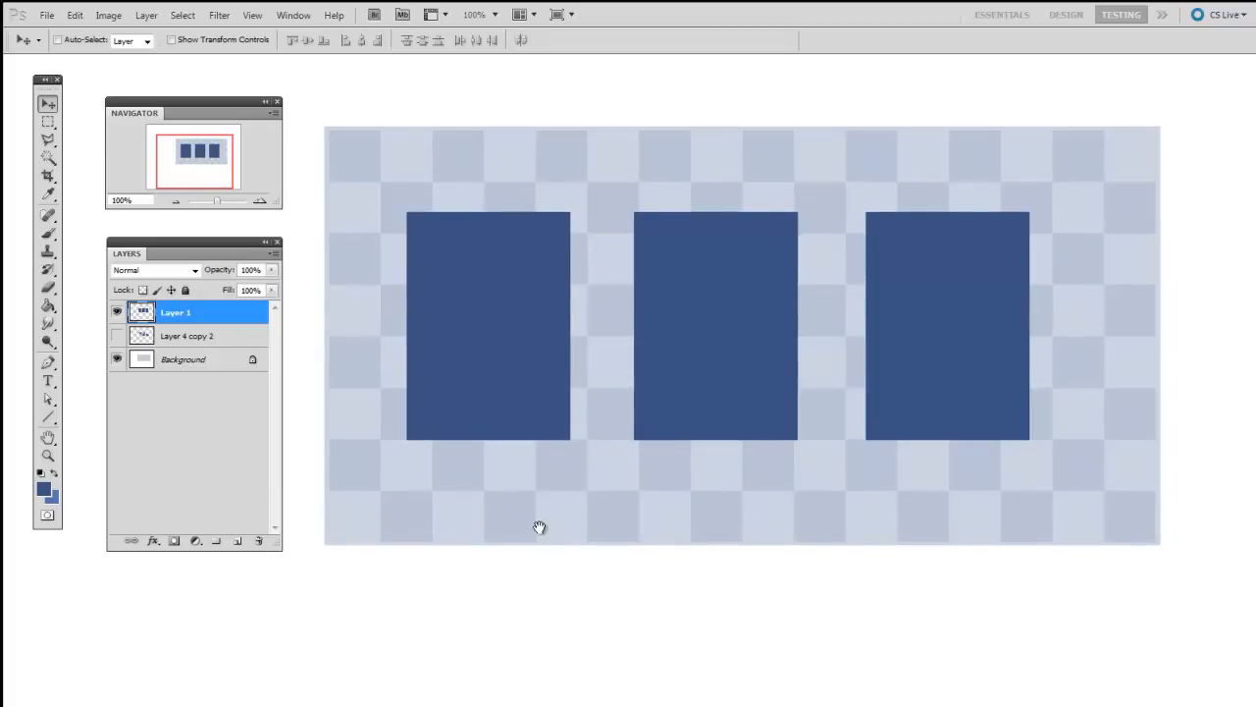
mouse_move(534, 546)
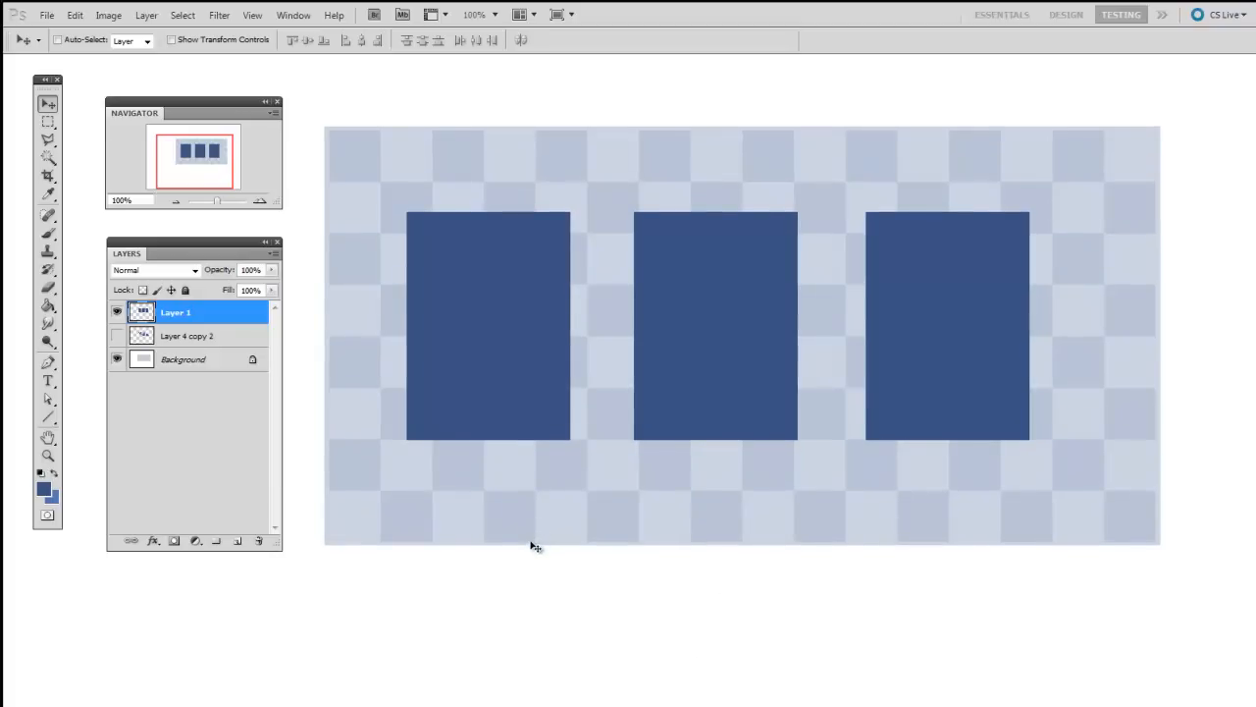
mouse_move(490, 514)
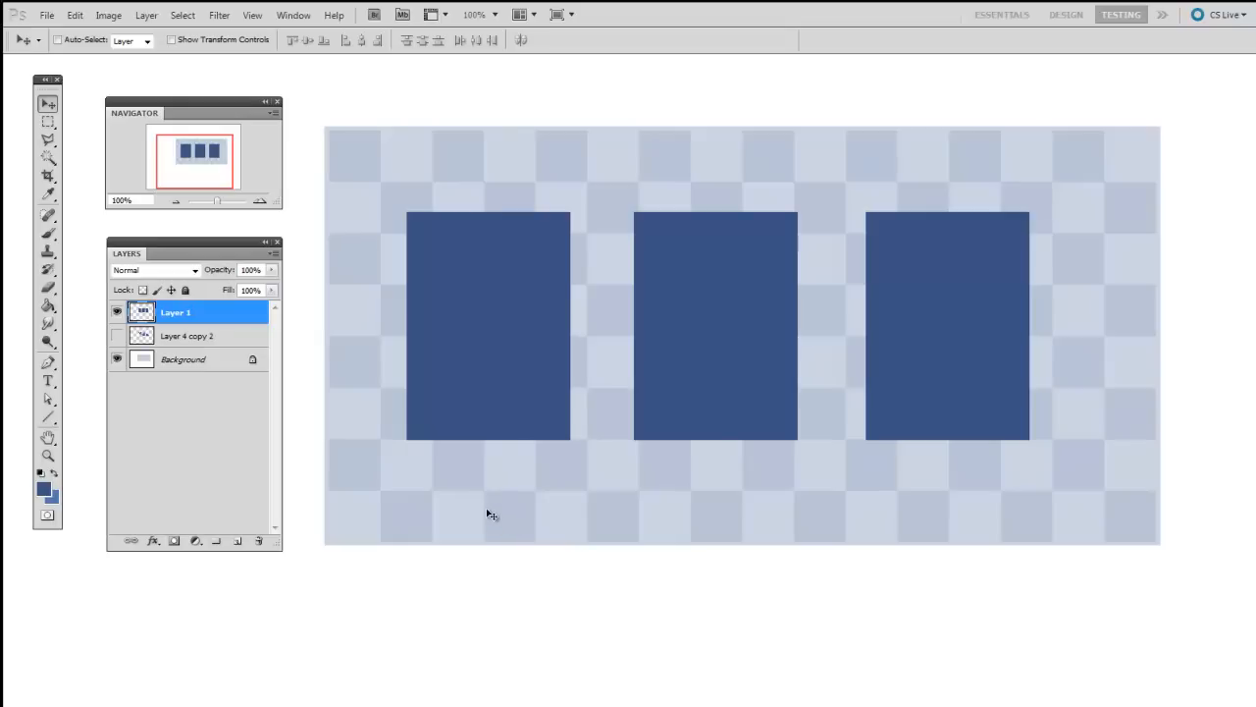
mouse_move(81, 312)
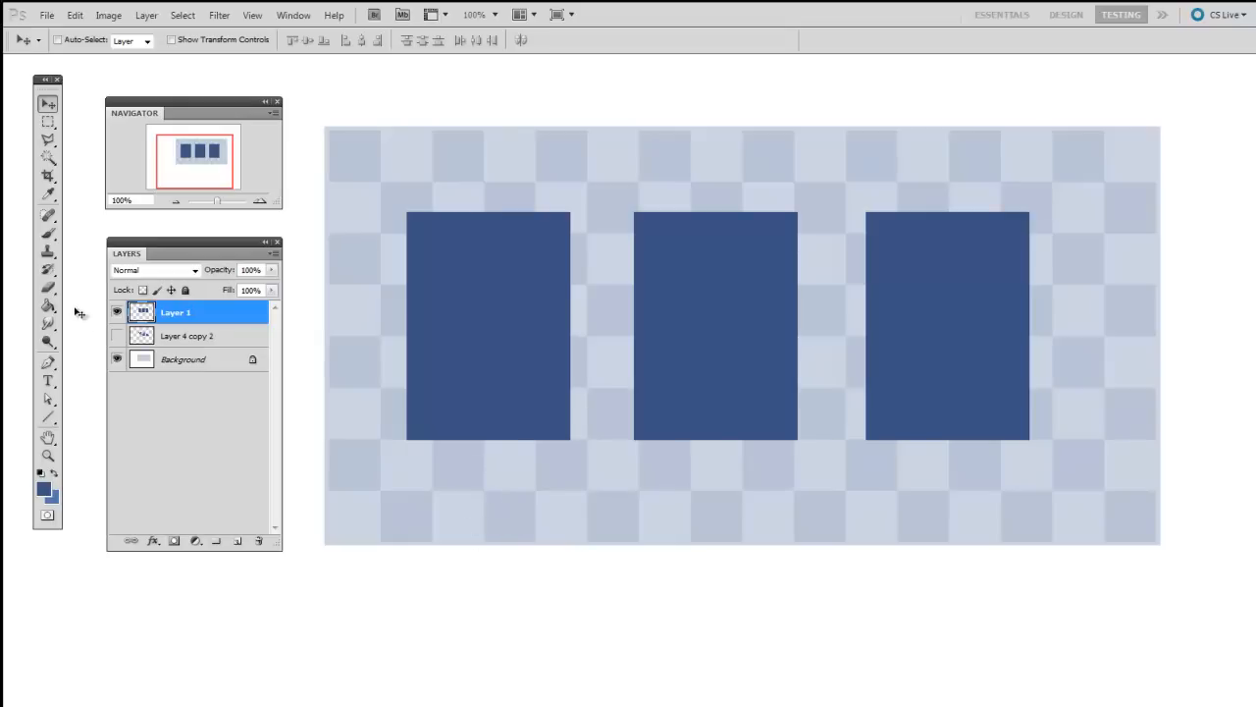
Pick a soft brush on Layer 1 and paint pale strokes across the left blue rectangle's top
click(47, 287)
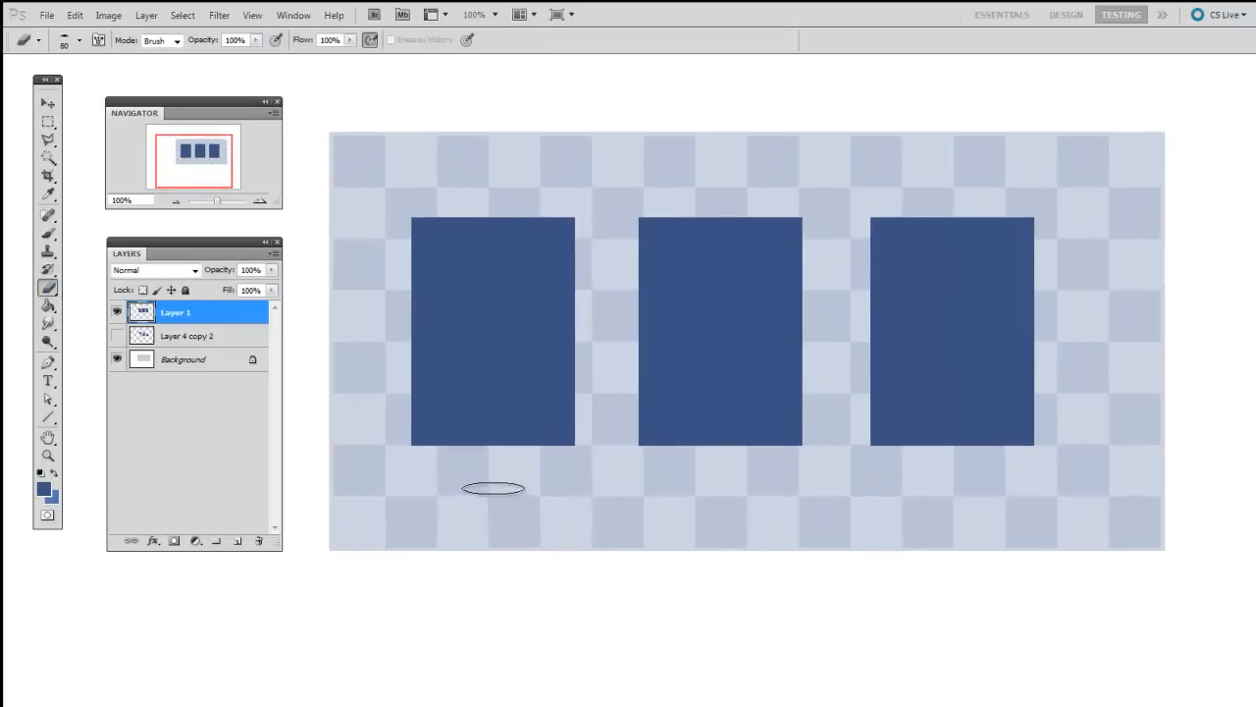
right_click(492, 489)
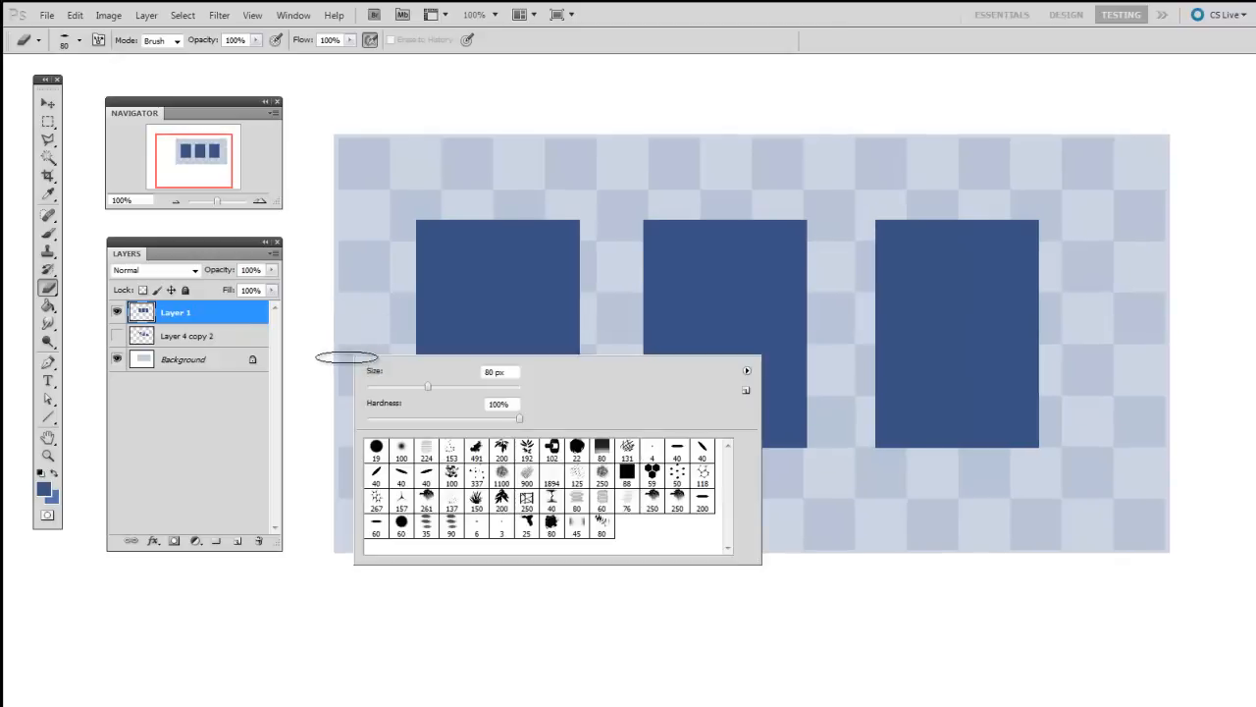
click(400, 447)
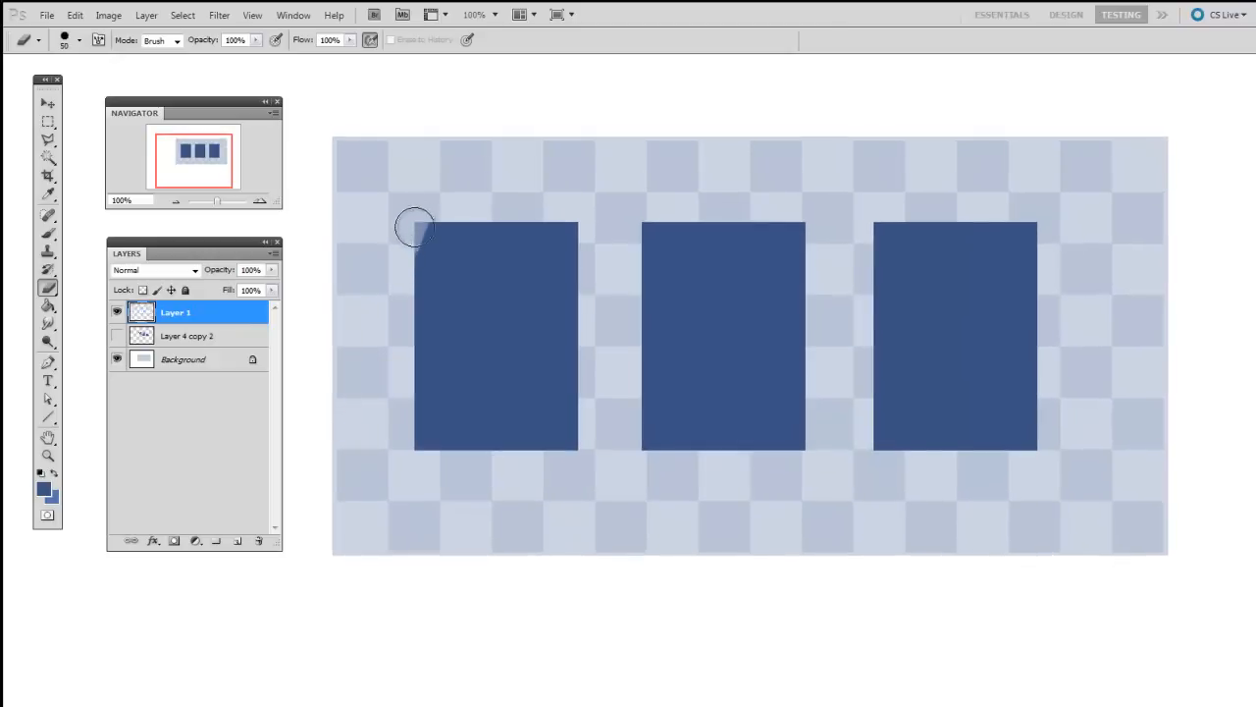
drag(412, 225, 540, 298)
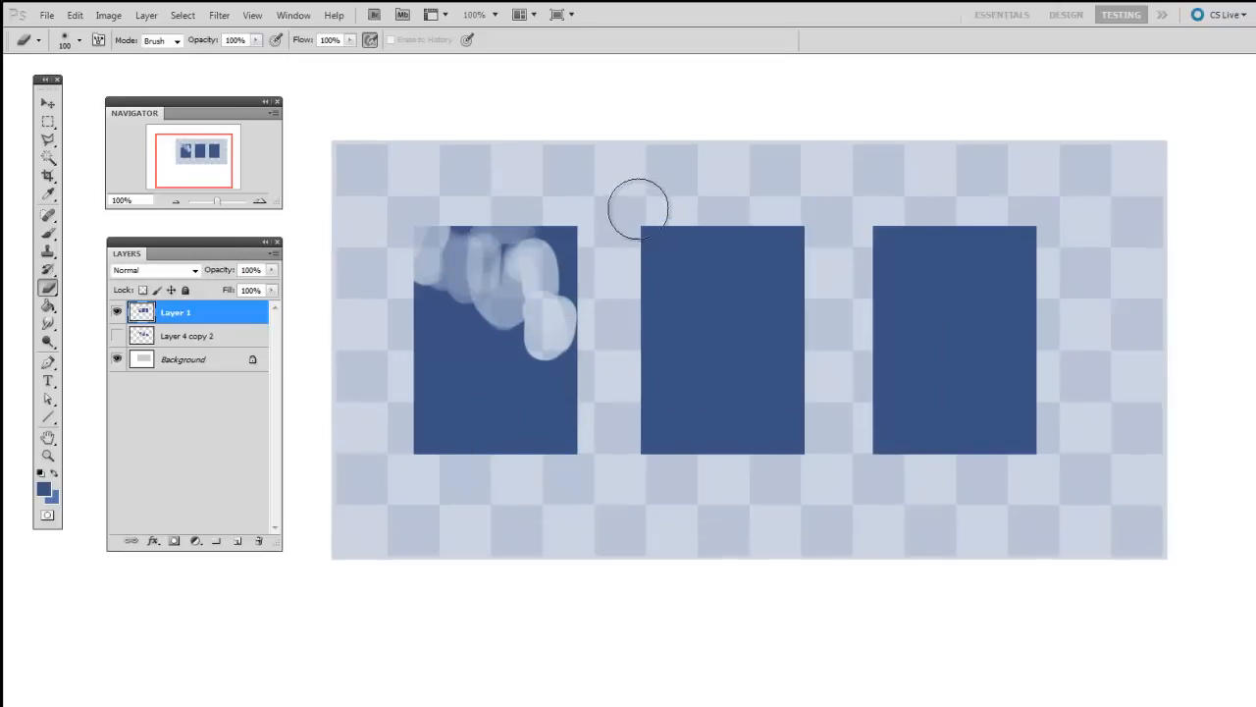
drag(638, 208, 773, 194)
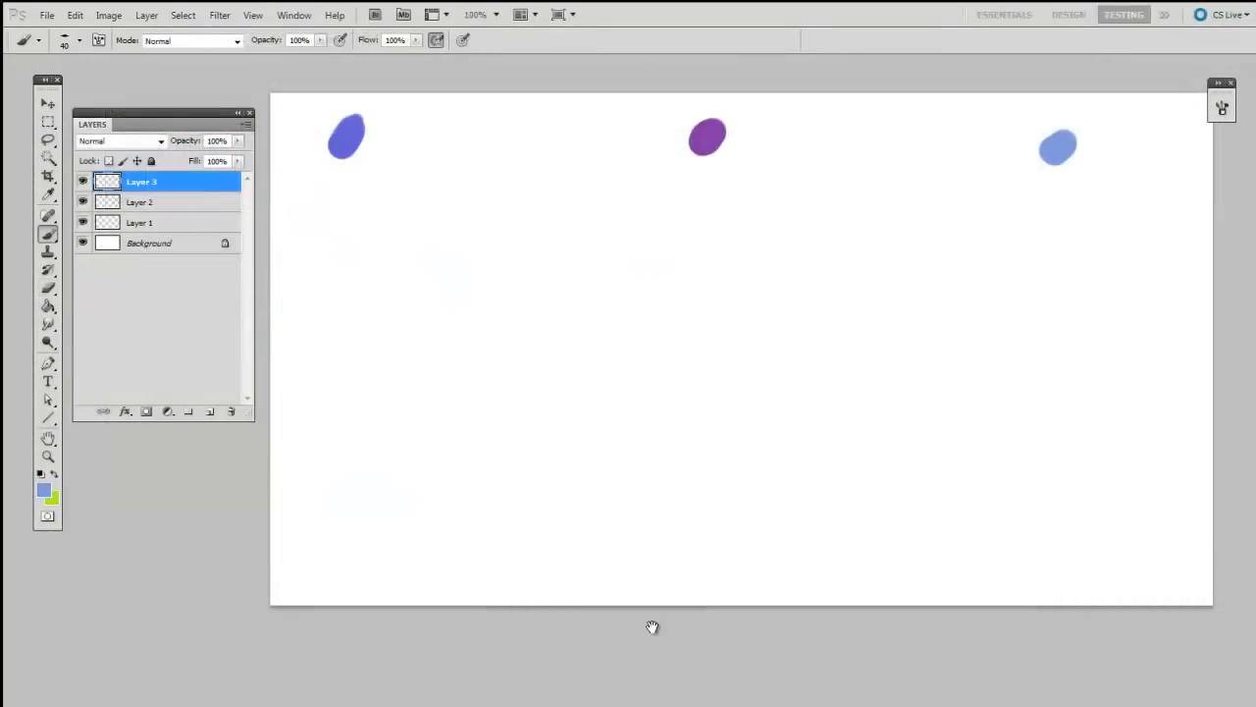
mouse_move(851, 410)
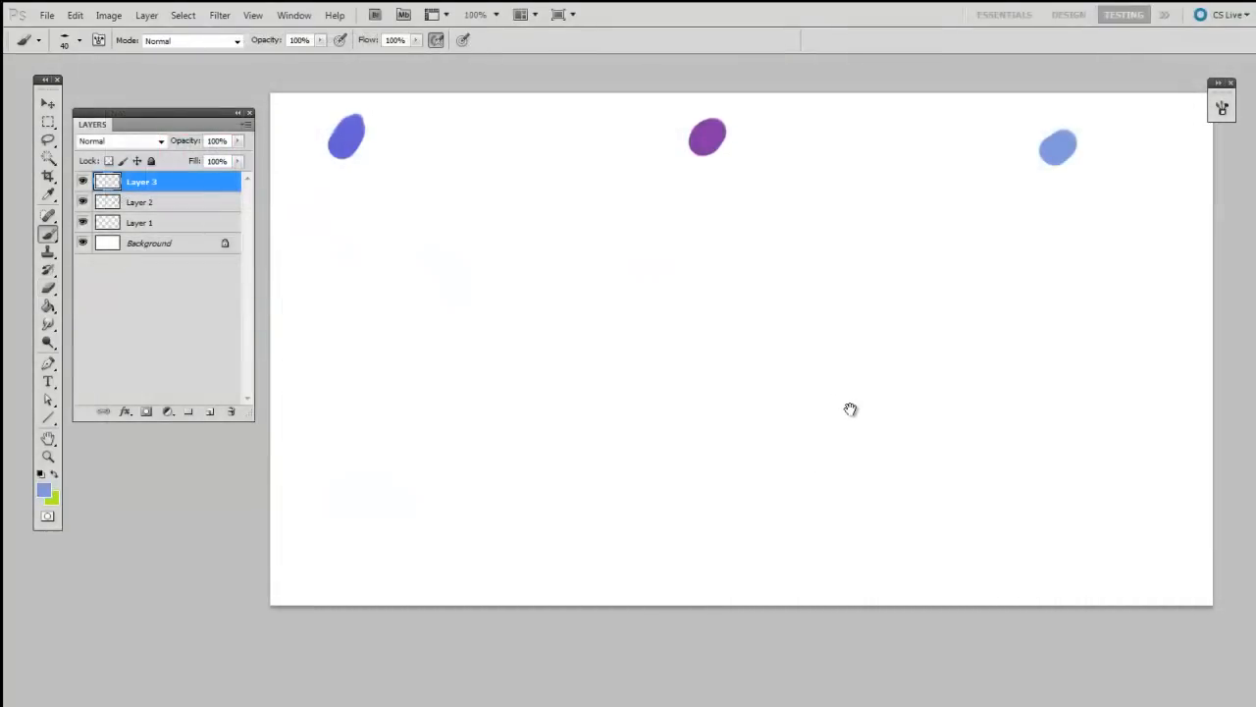
mouse_move(801, 524)
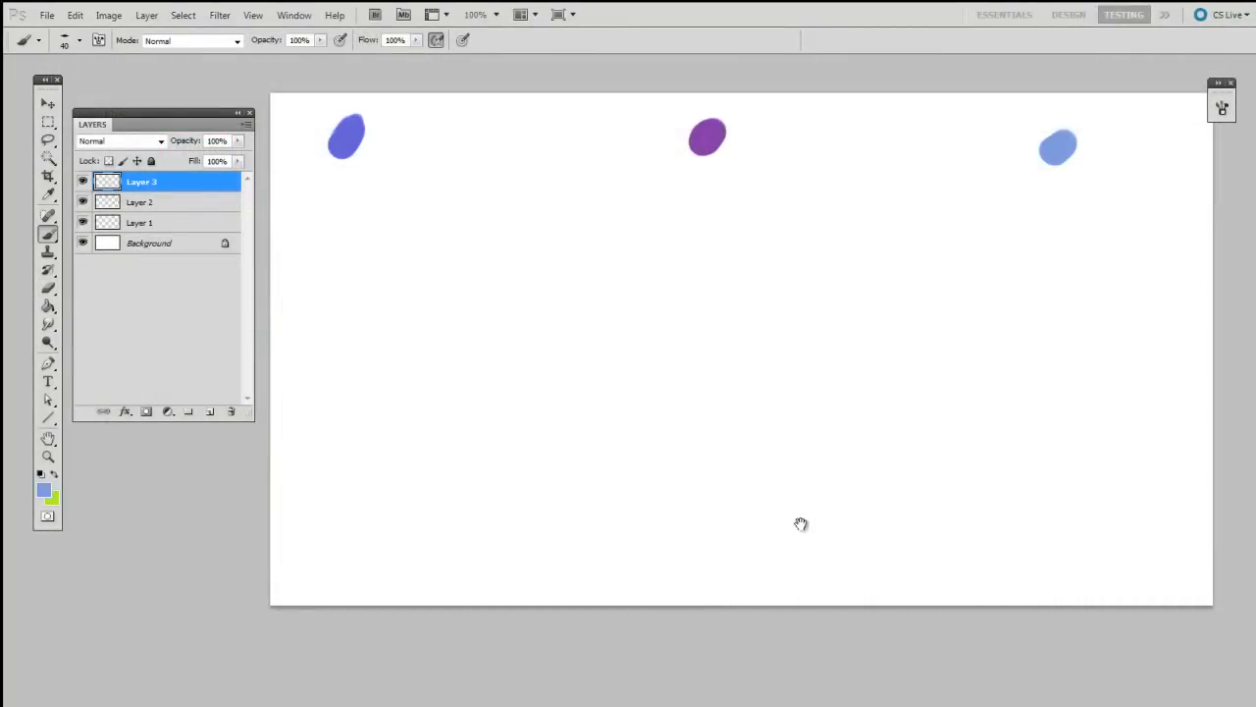
mouse_move(793, 527)
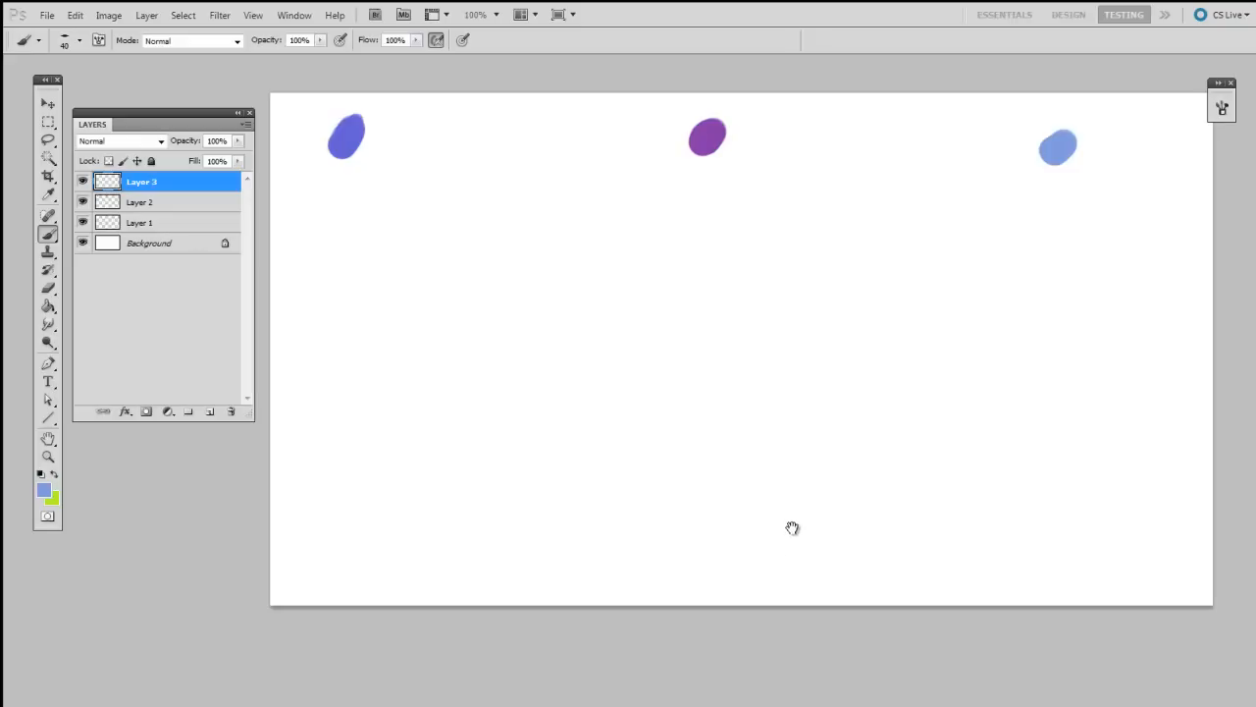
mouse_move(508, 391)
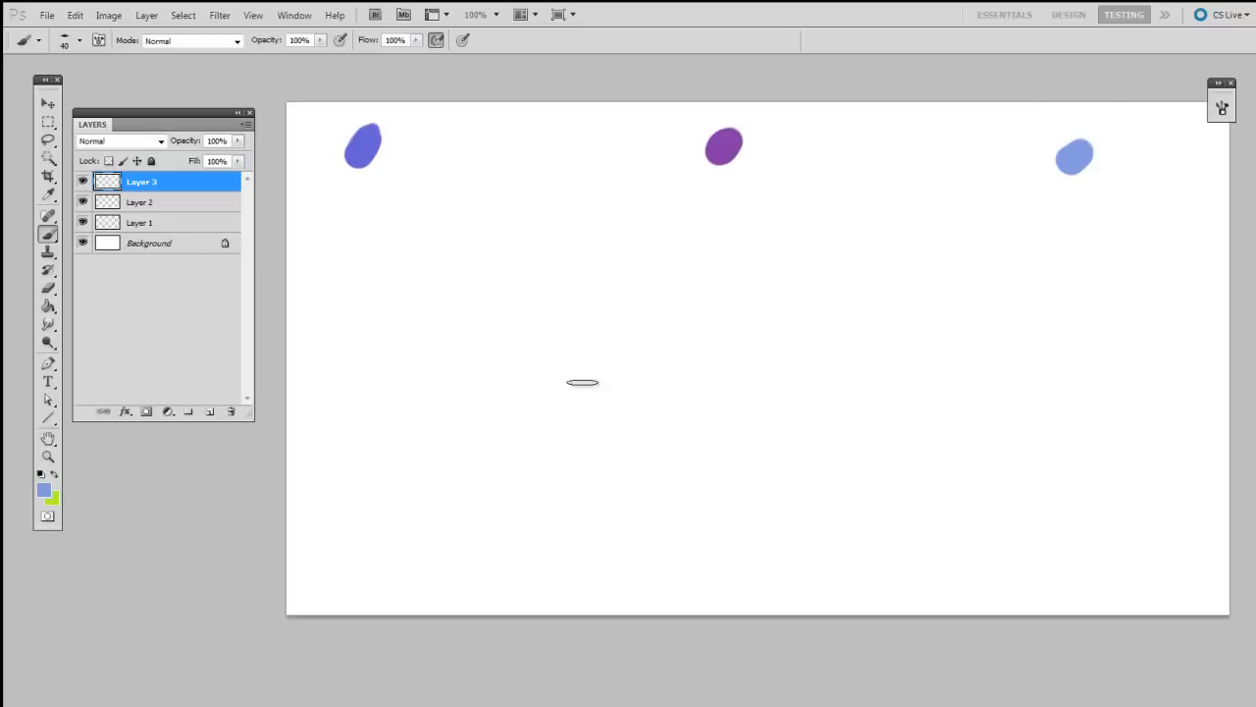
mouse_move(569, 420)
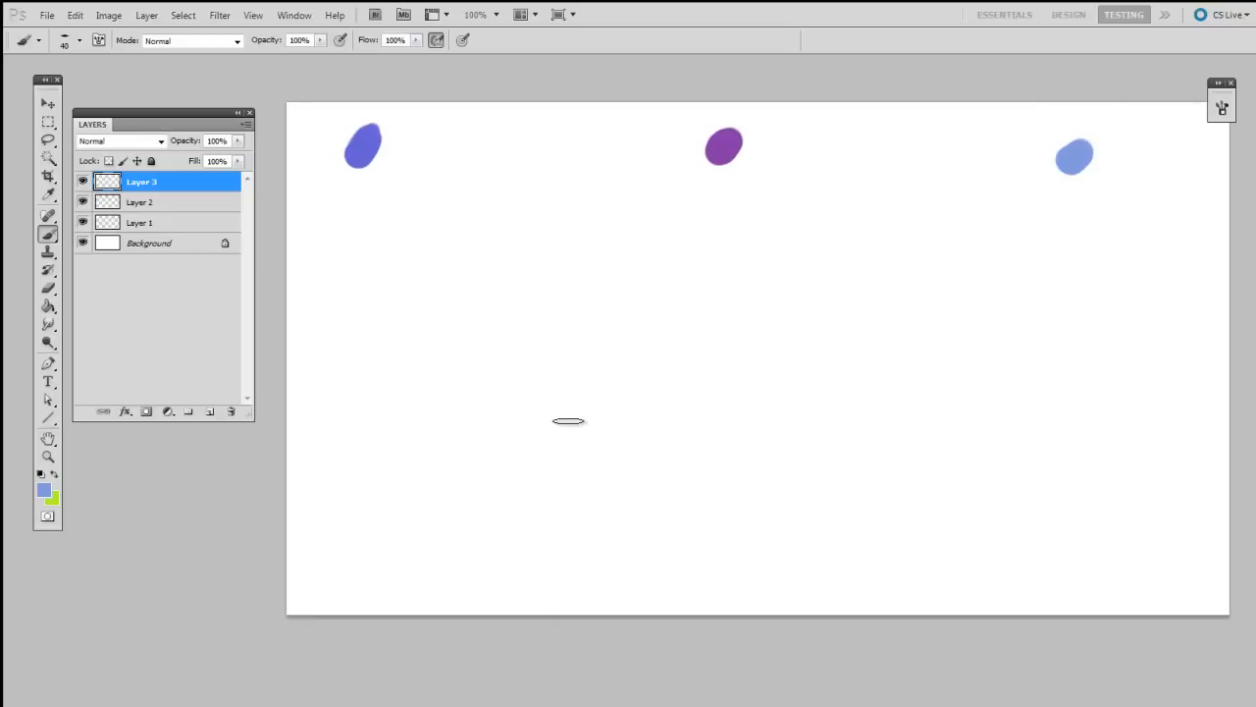
mouse_move(571, 471)
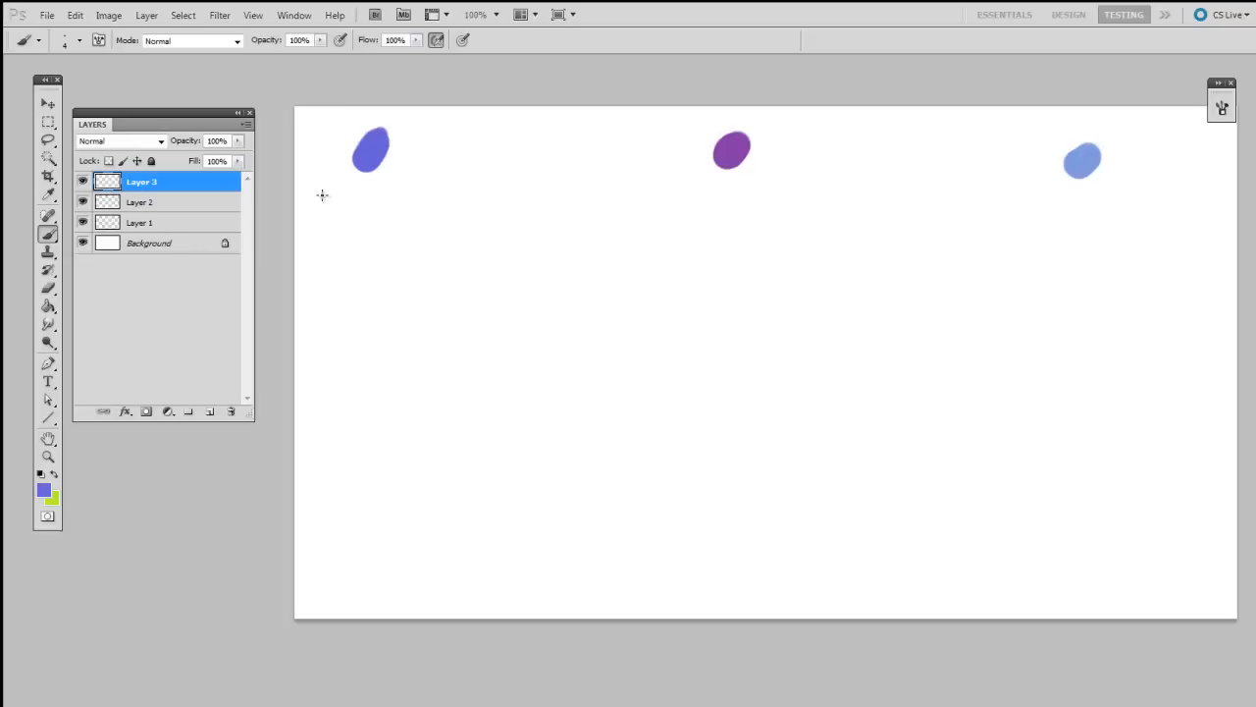
Draw a row of vertical blue lines below the dot, each thicker than the last
drag(322, 195, 321, 255)
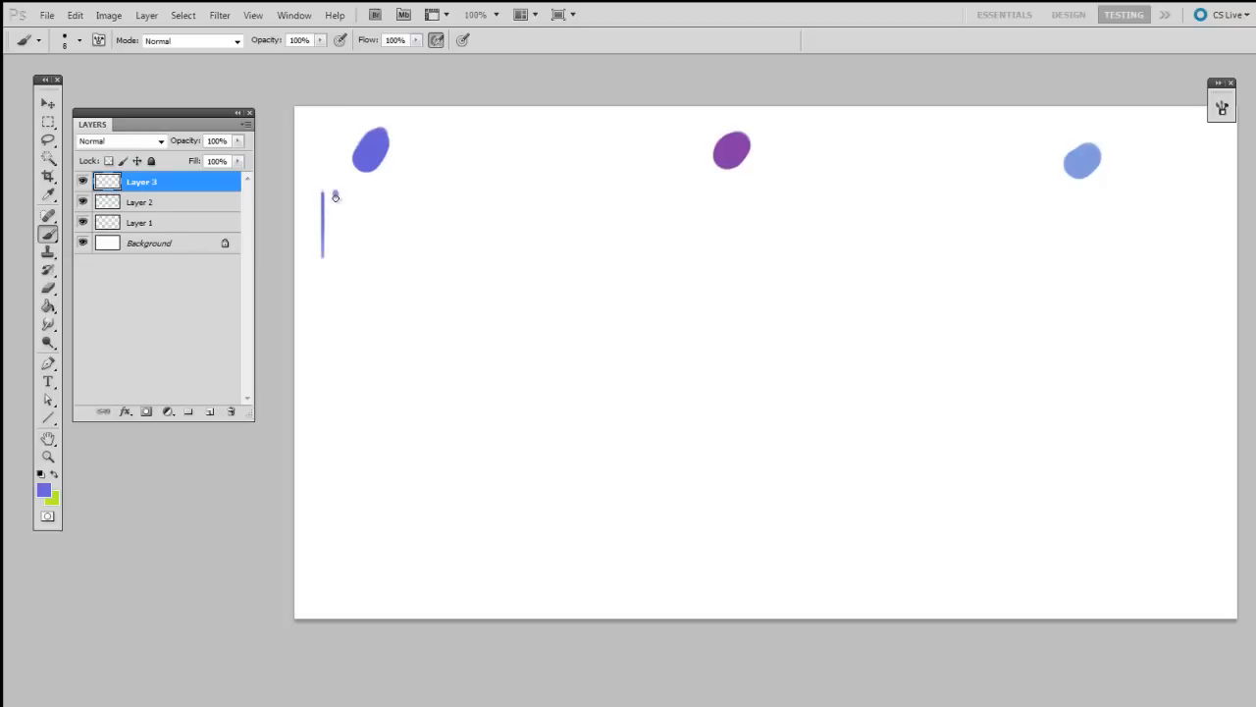
drag(349, 196, 349, 256)
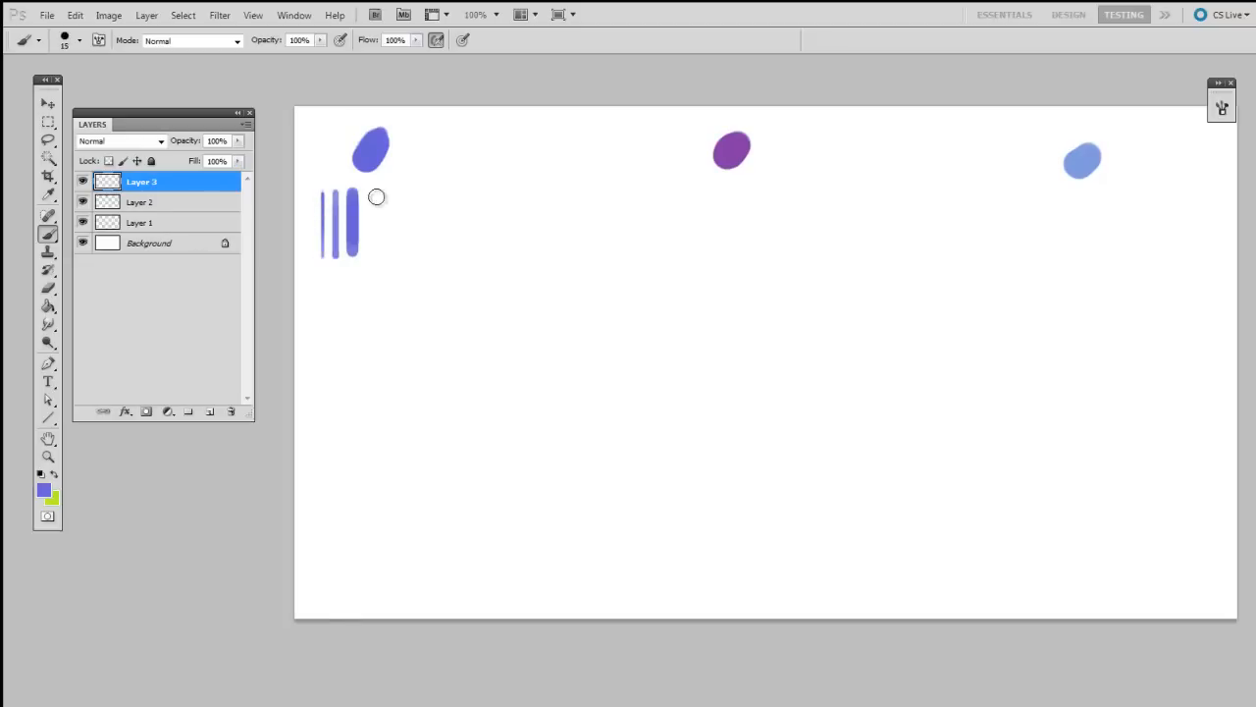
drag(377, 197, 400, 189)
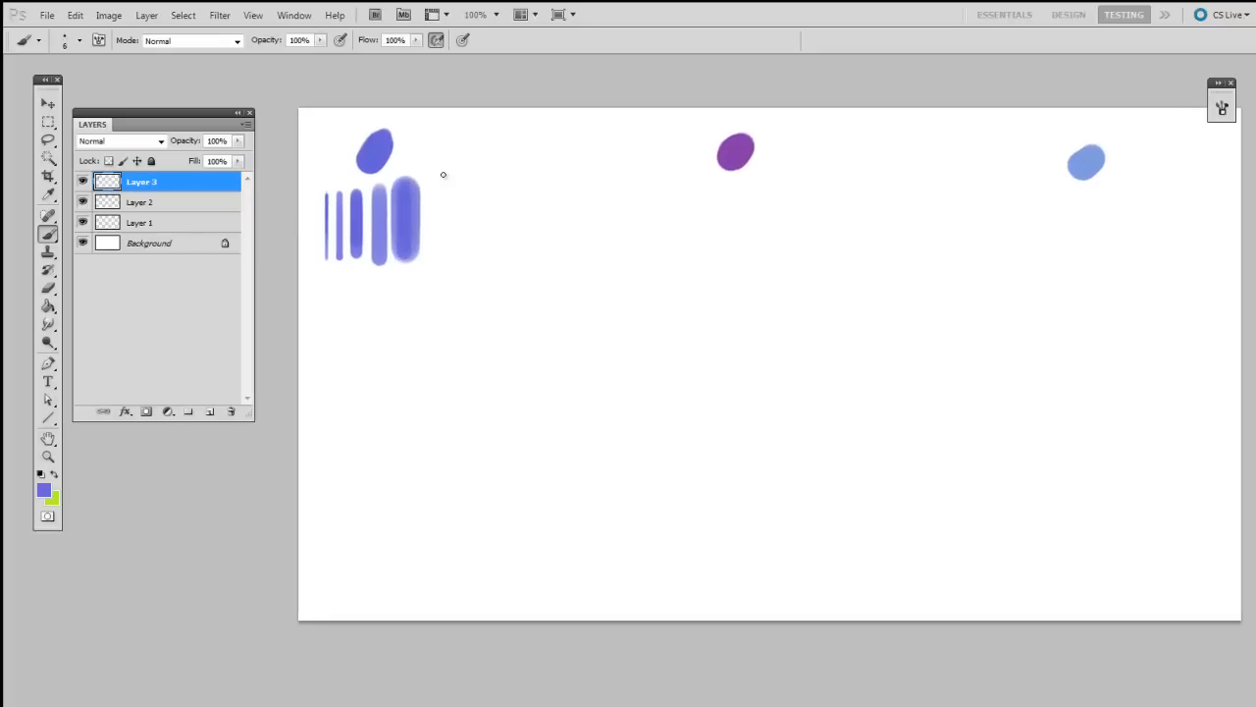
Stack horizontal lines of growing thickness to the right of the verticals
drag(428, 172, 514, 172)
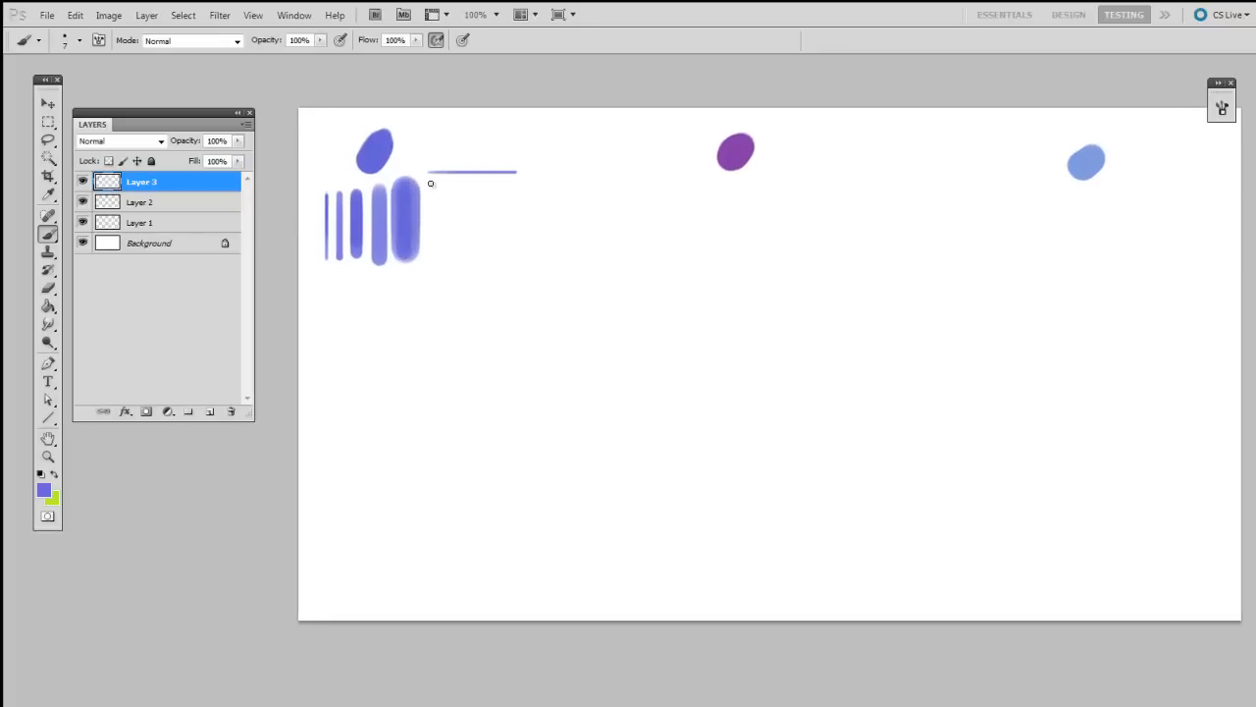
drag(432, 185, 529, 196)
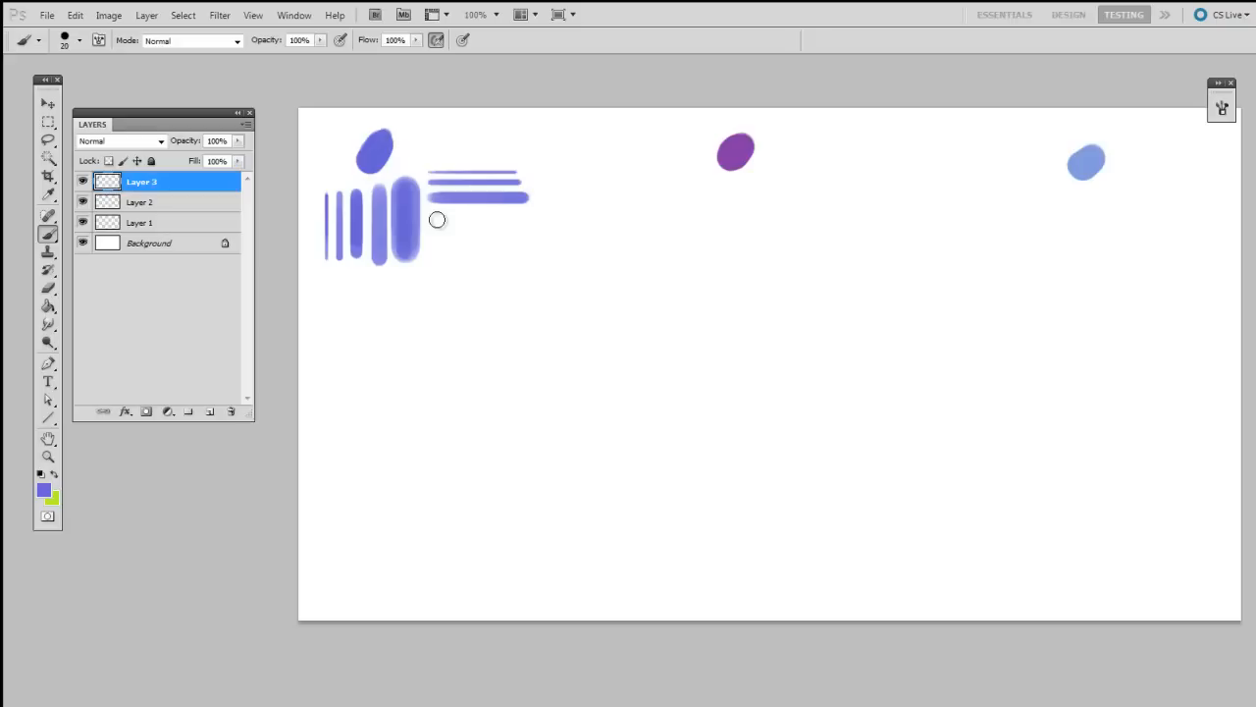
drag(432, 218, 530, 240)
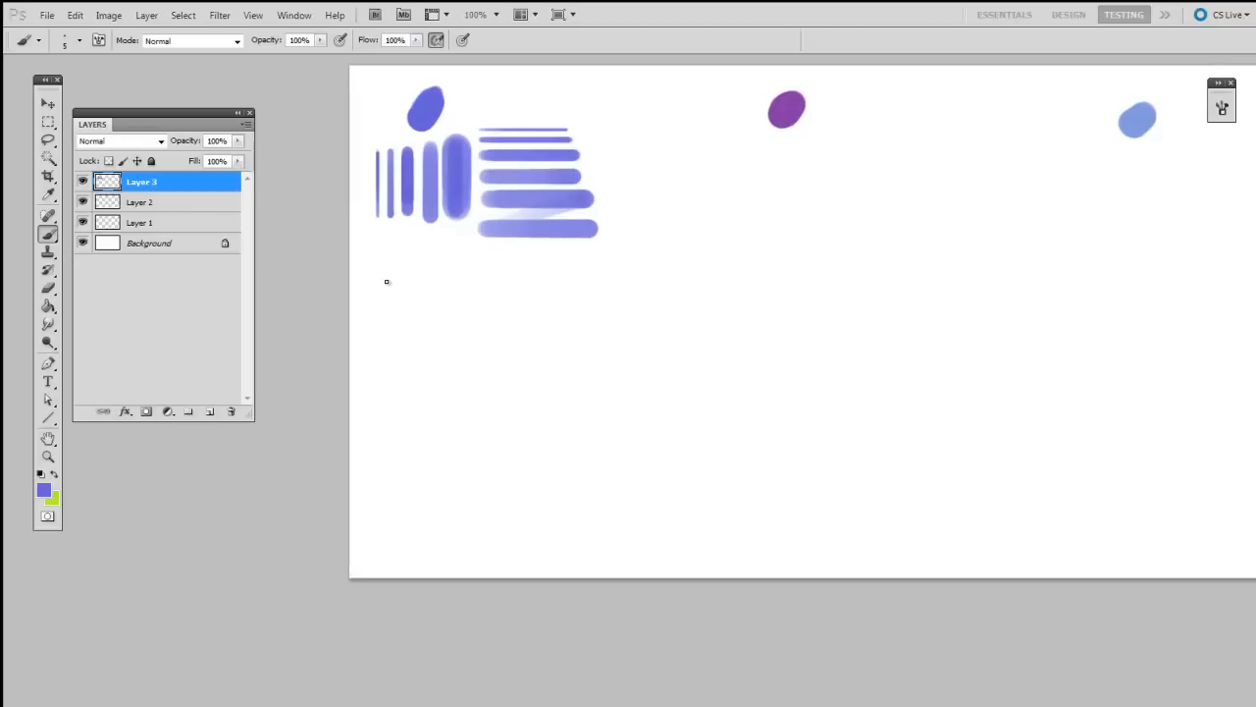
mouse_move(380, 298)
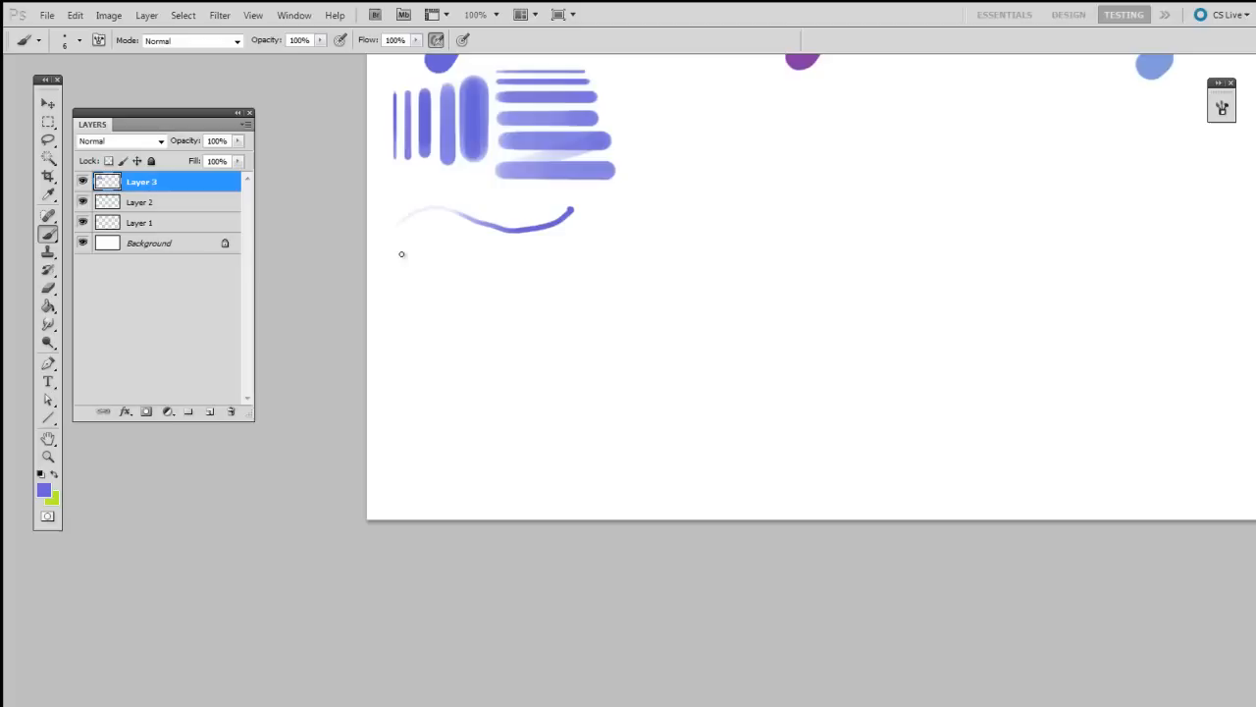
mouse_move(420, 228)
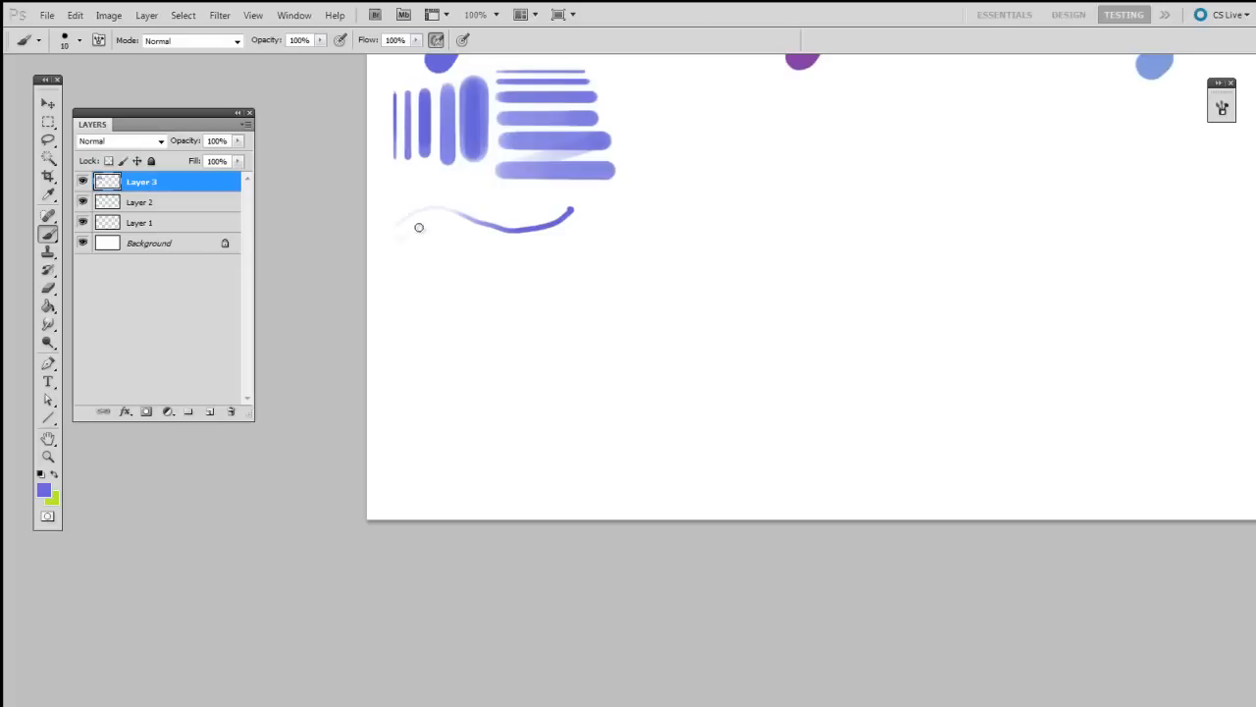
Add progressively thicker curved strokes beneath the first curve
drag(420, 228, 487, 273)
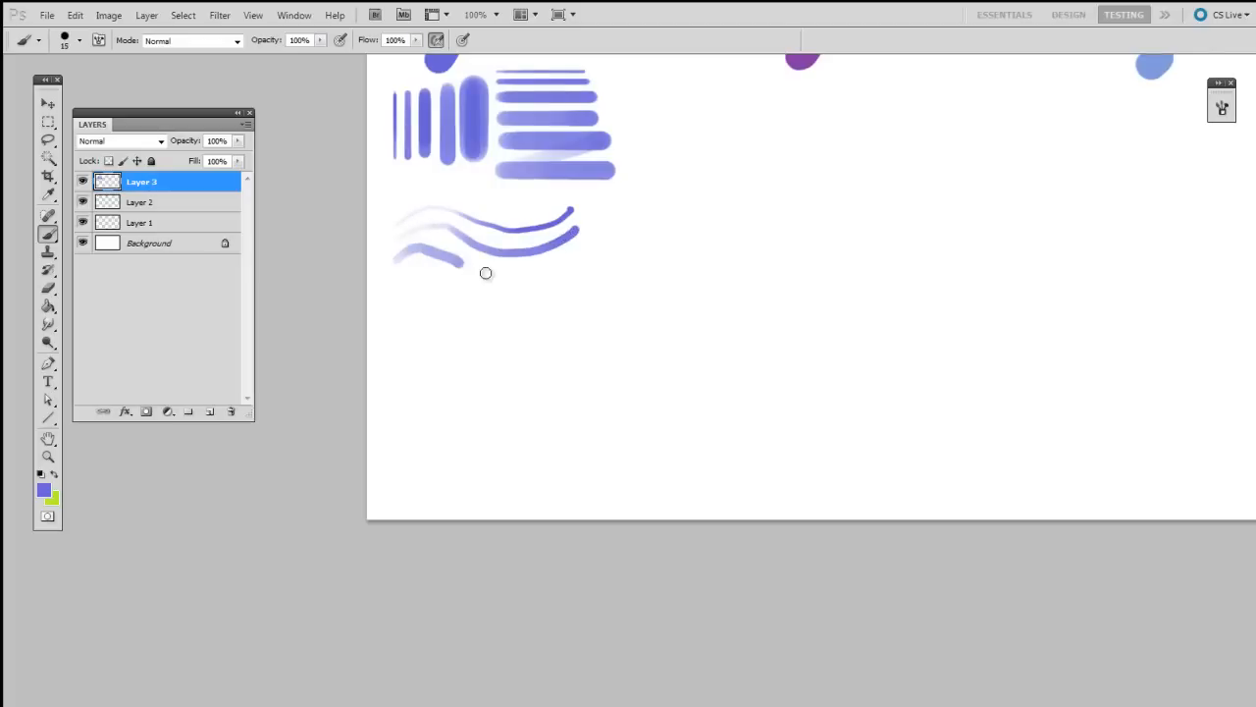
drag(487, 273, 548, 306)
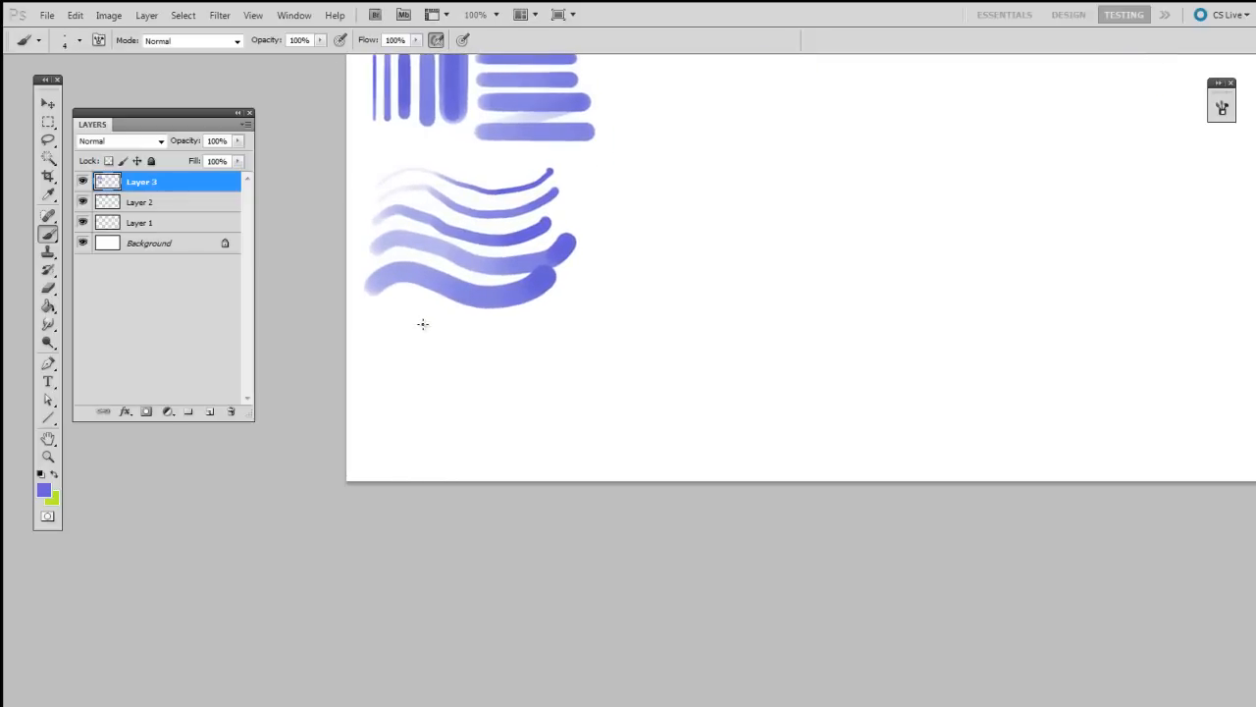
Draw the rectangle's four straight edges below the curves and a diagonal across it
drag(401, 326, 371, 420)
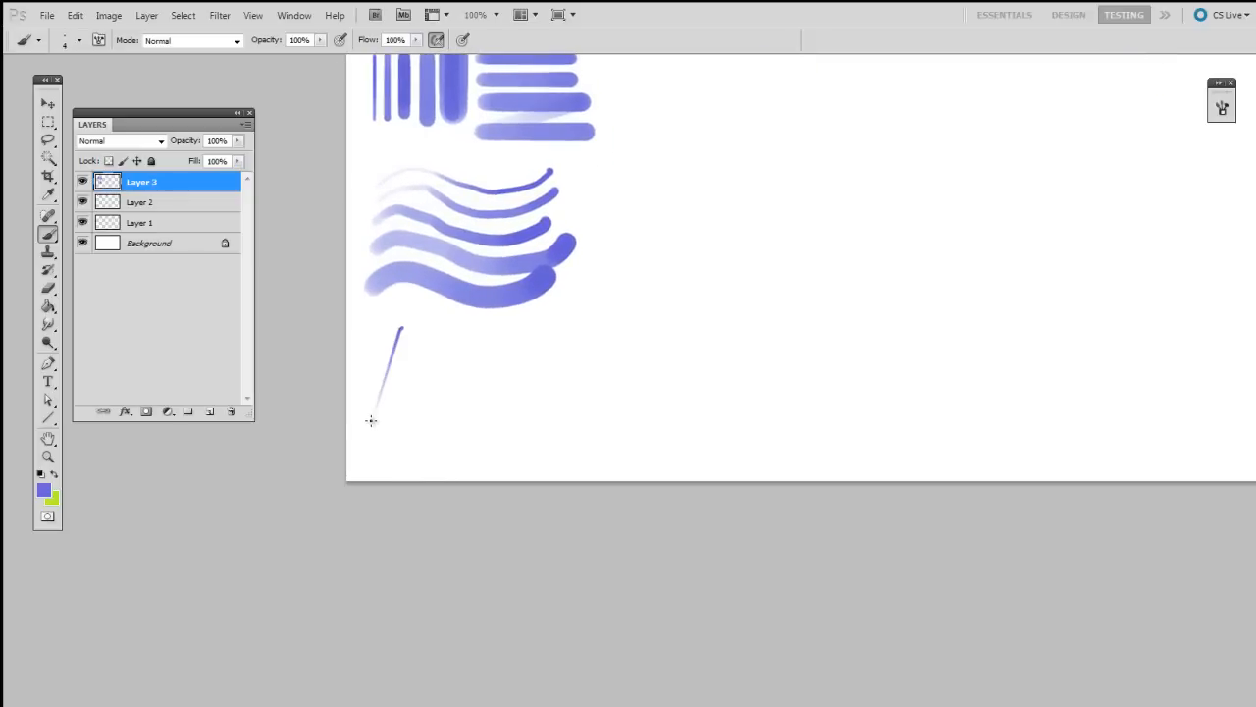
drag(371, 424, 538, 426)
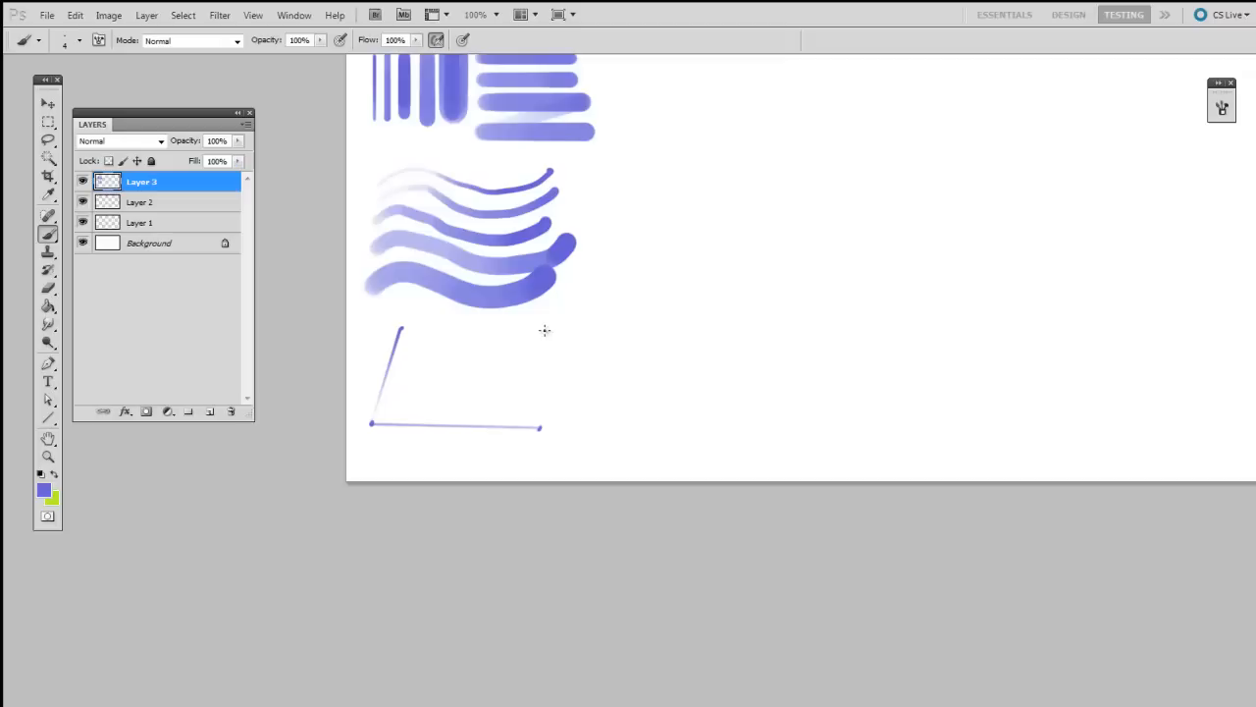
drag(401, 326, 539, 423)
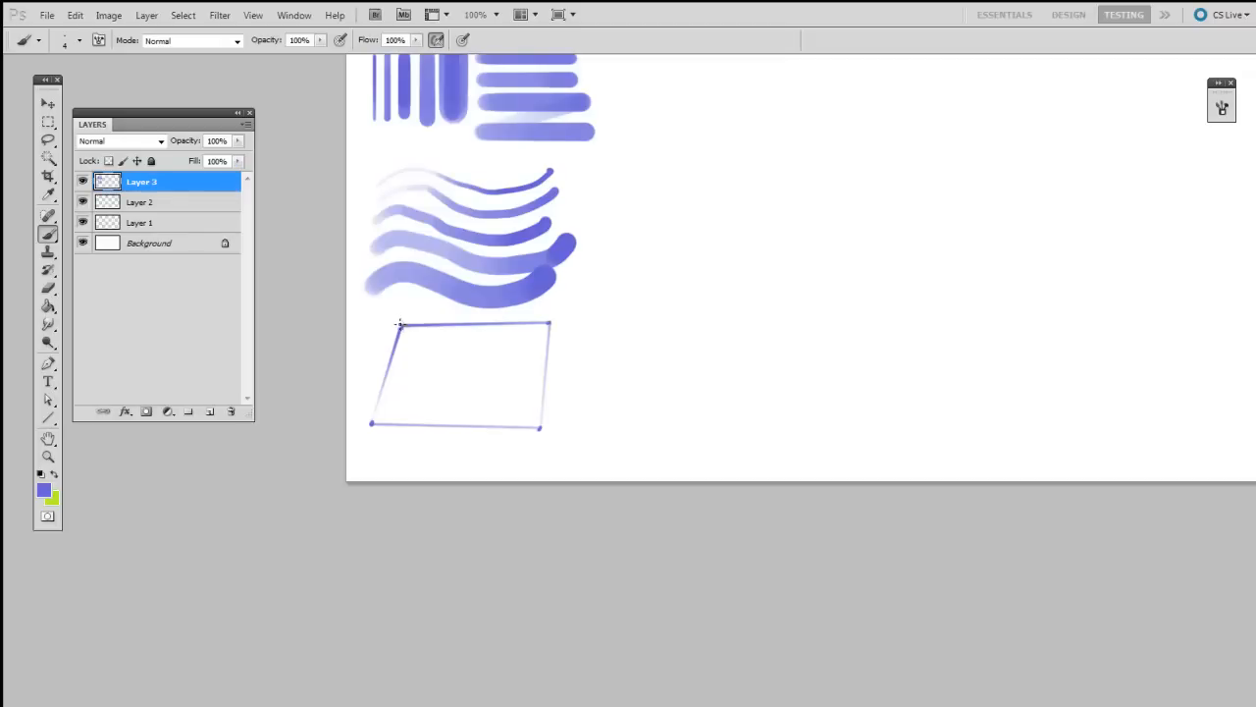
drag(550, 324, 369, 422)
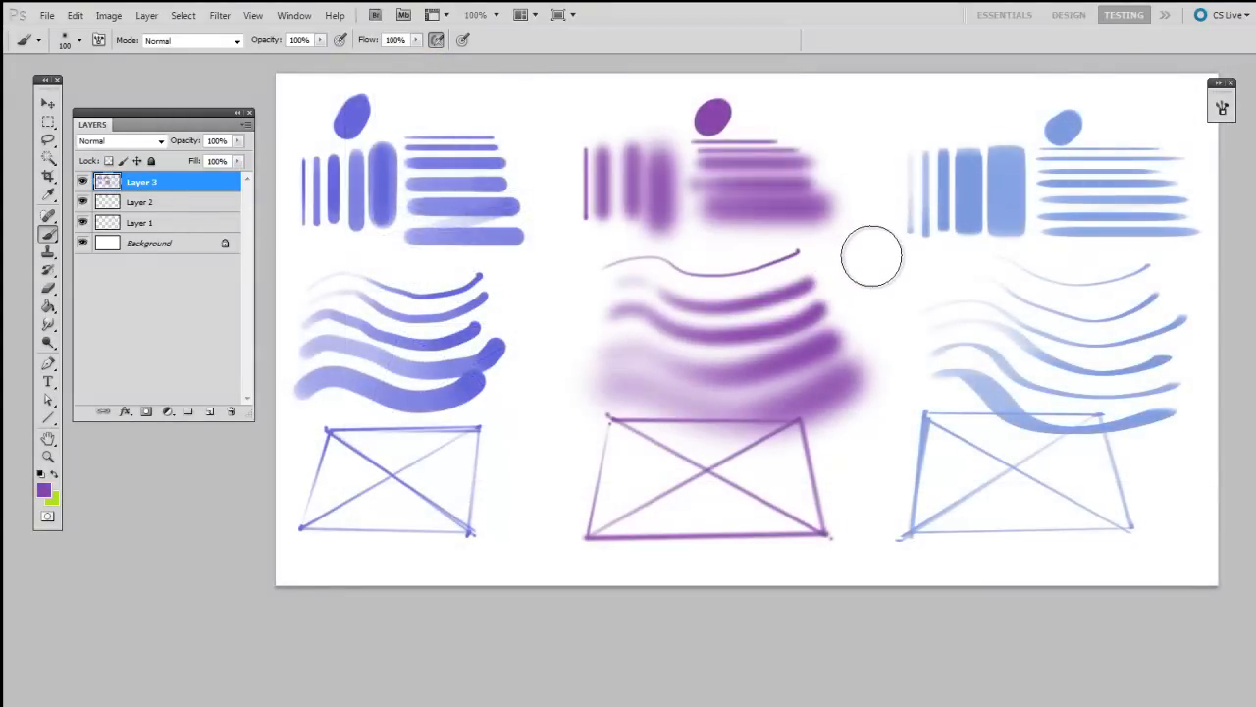
mouse_move(853, 296)
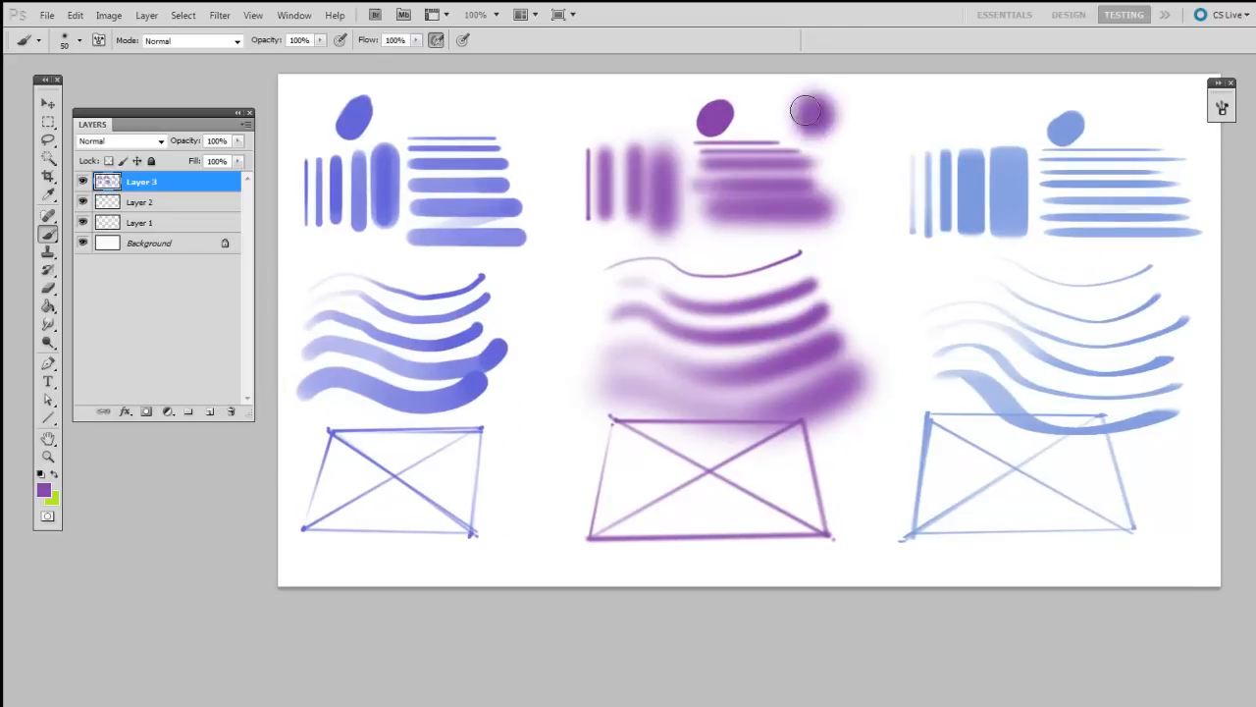
Bring up the Brush Preset picker to set a 100 px, zero-hardness brush
click(78, 39)
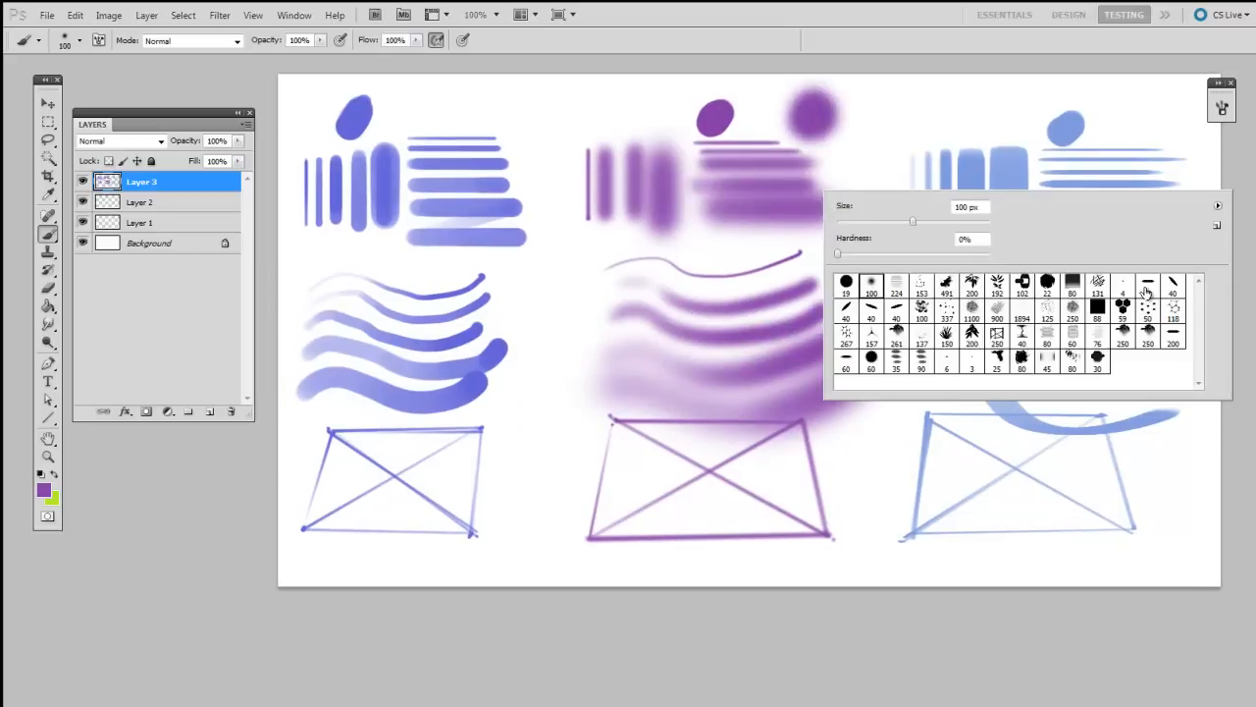